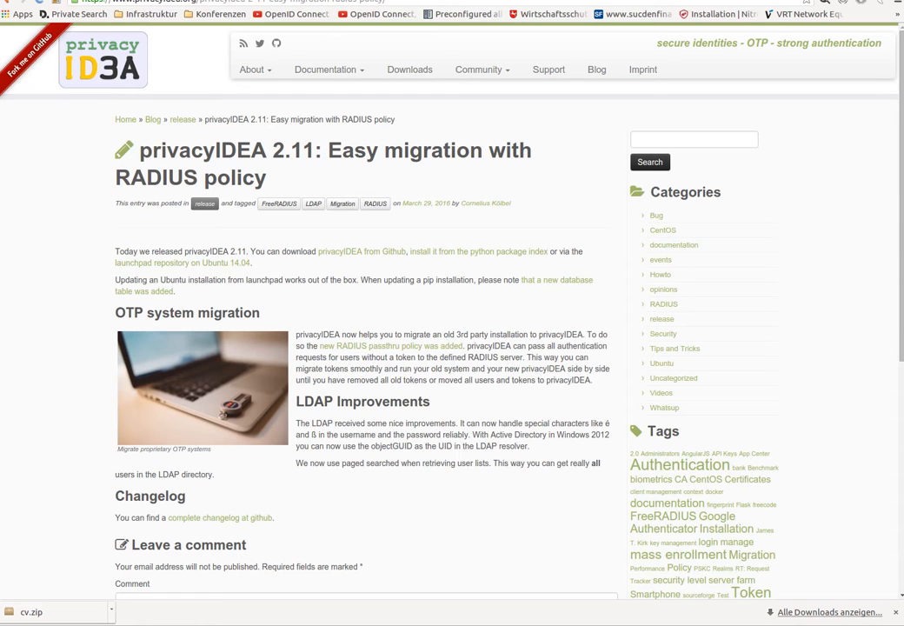
pyautogui.moveTo(331, 183)
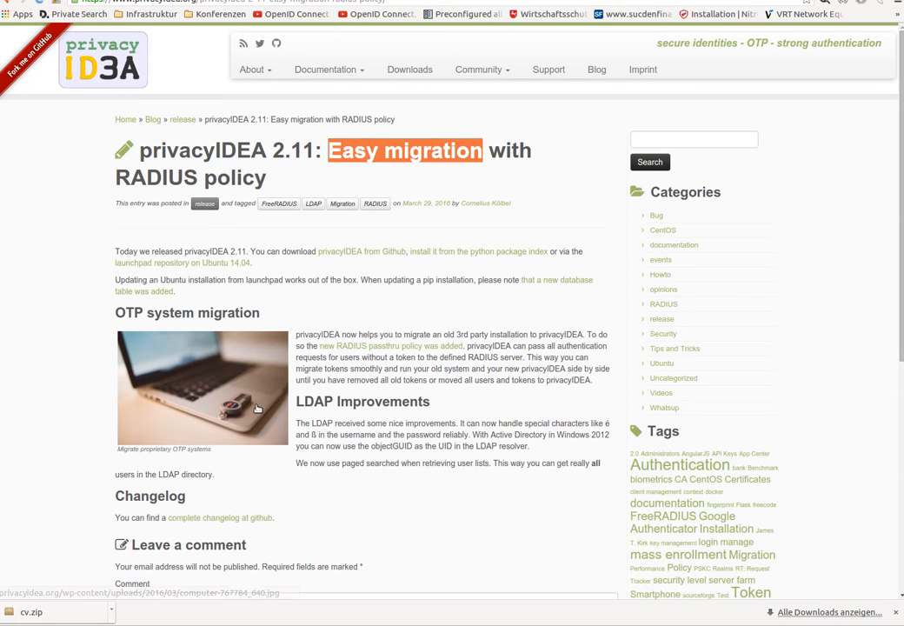
pyautogui.moveTo(252, 406)
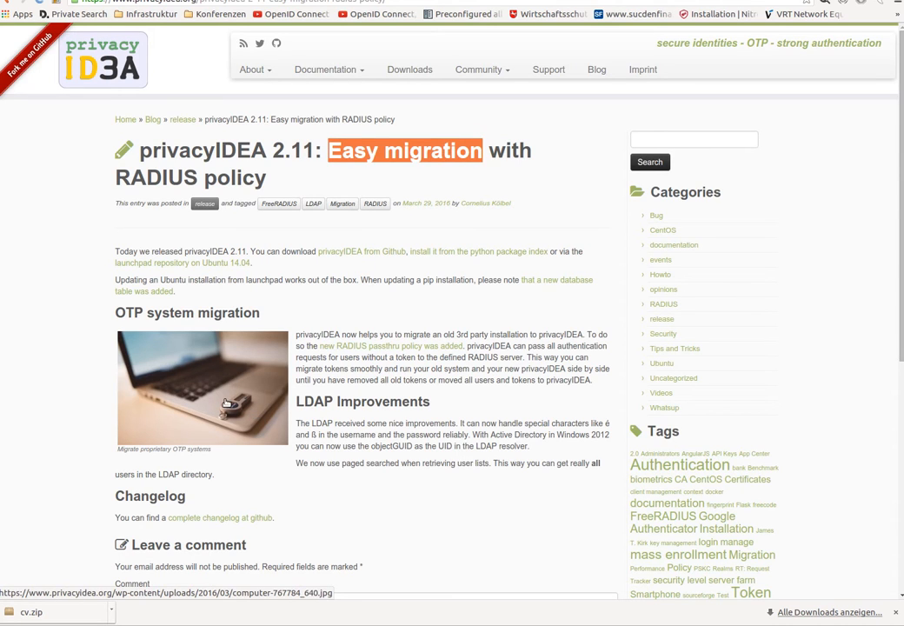
pyautogui.moveTo(224, 410)
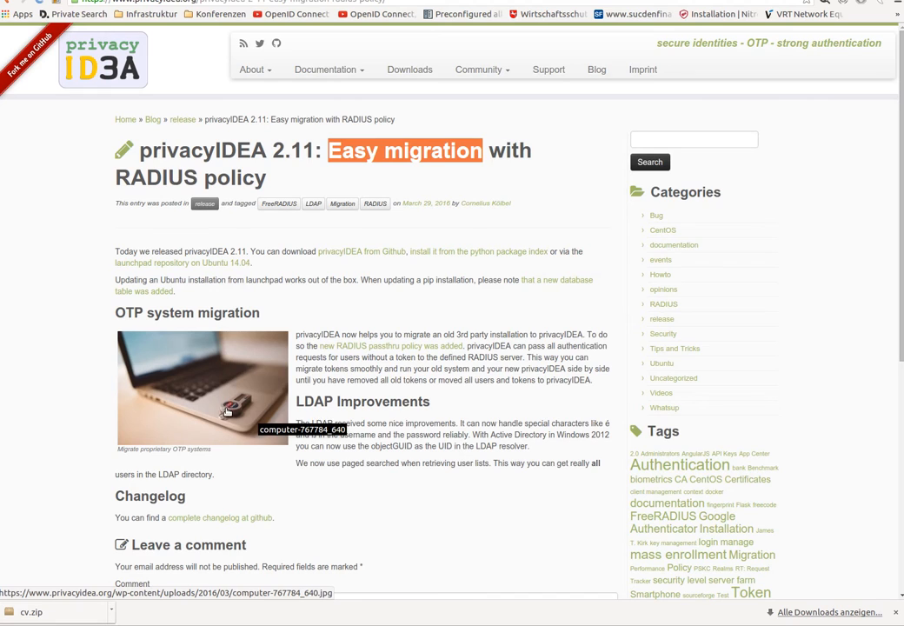
pyautogui.moveTo(396, 371)
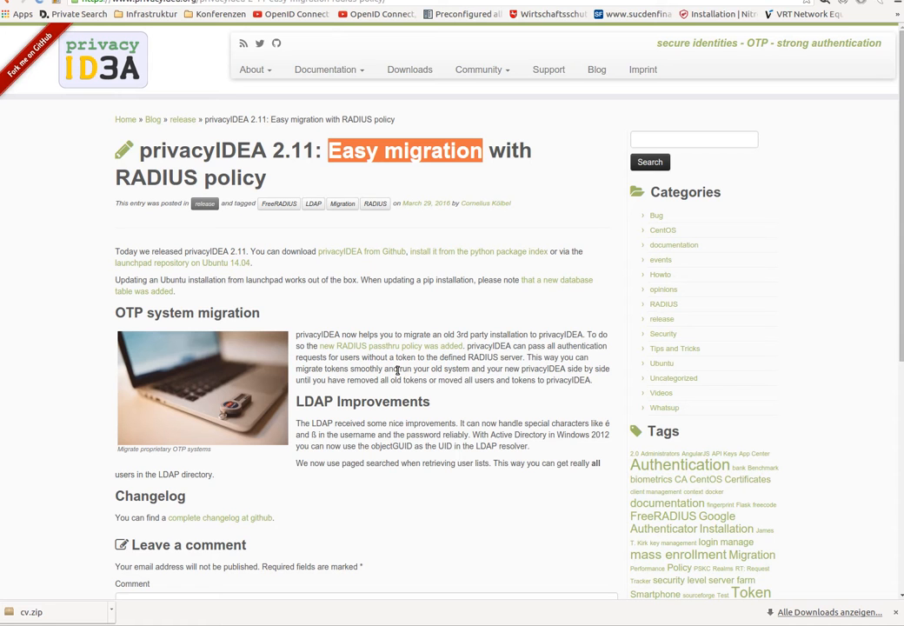
pyautogui.moveTo(318, 445)
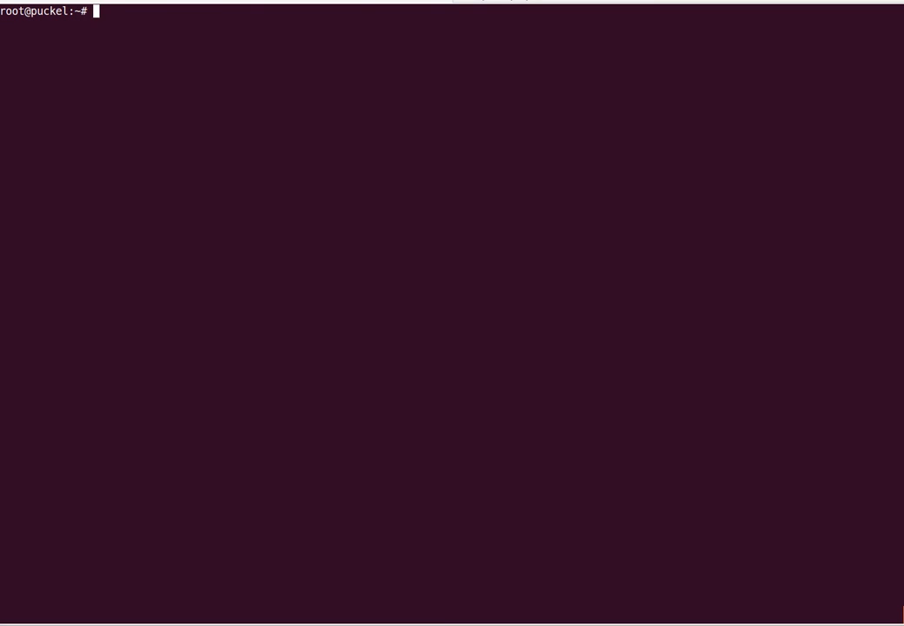
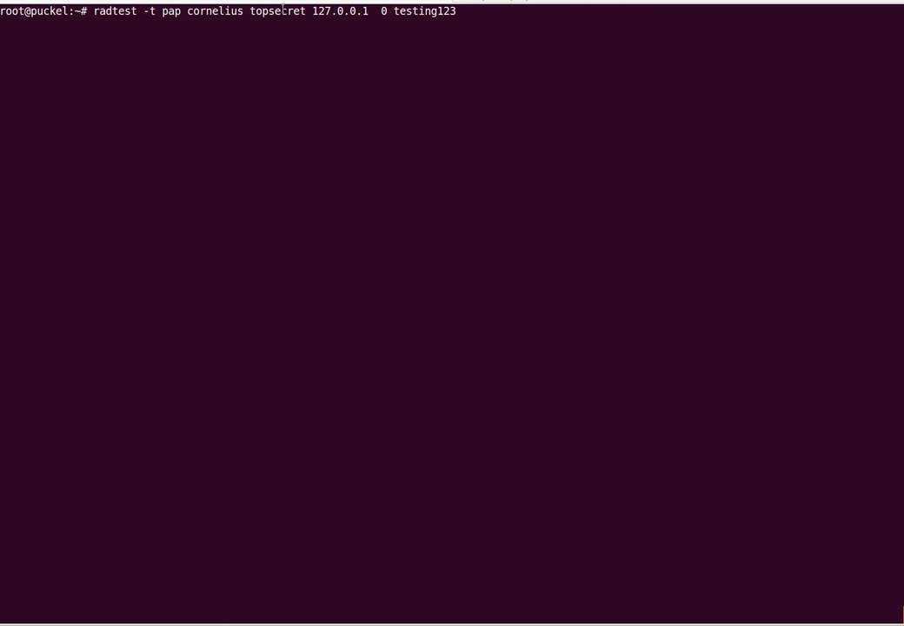
pyautogui.press('Return')
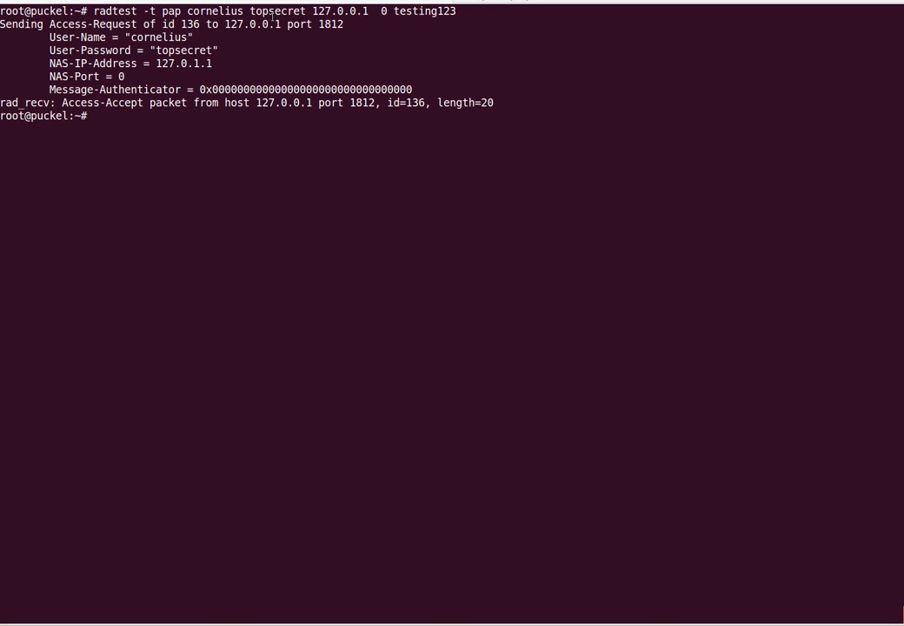
pyautogui.doubleClick(121, 11)
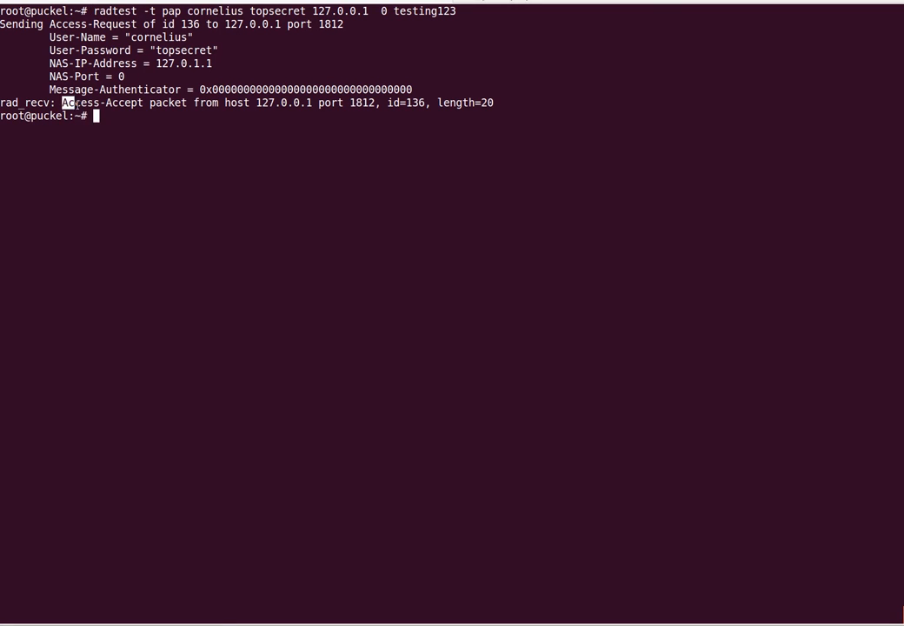
pyautogui.doubleClick(95, 108)
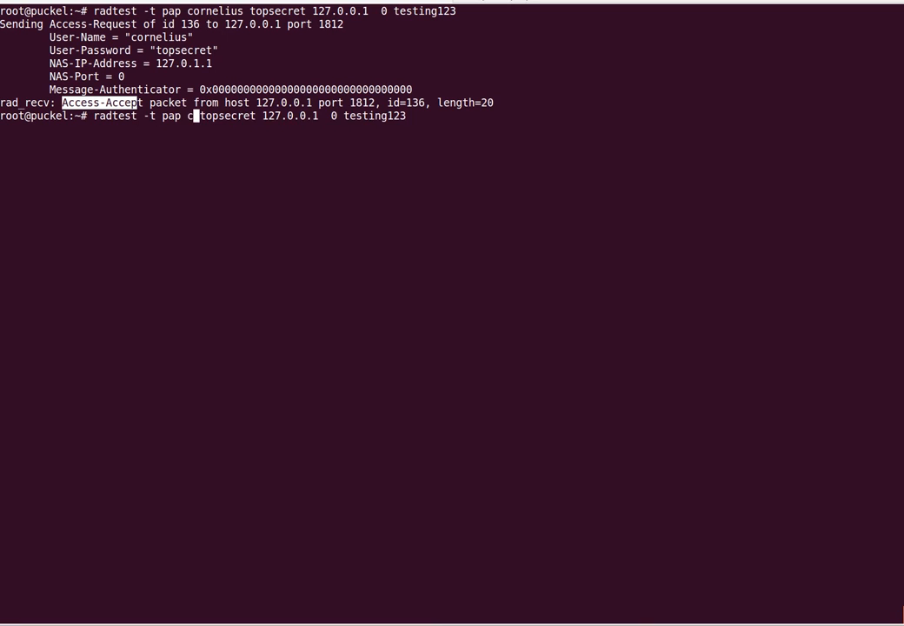
# Start entering the Administrator username on the privacyIDEA sign-in page.
pyautogui.write('Administ')
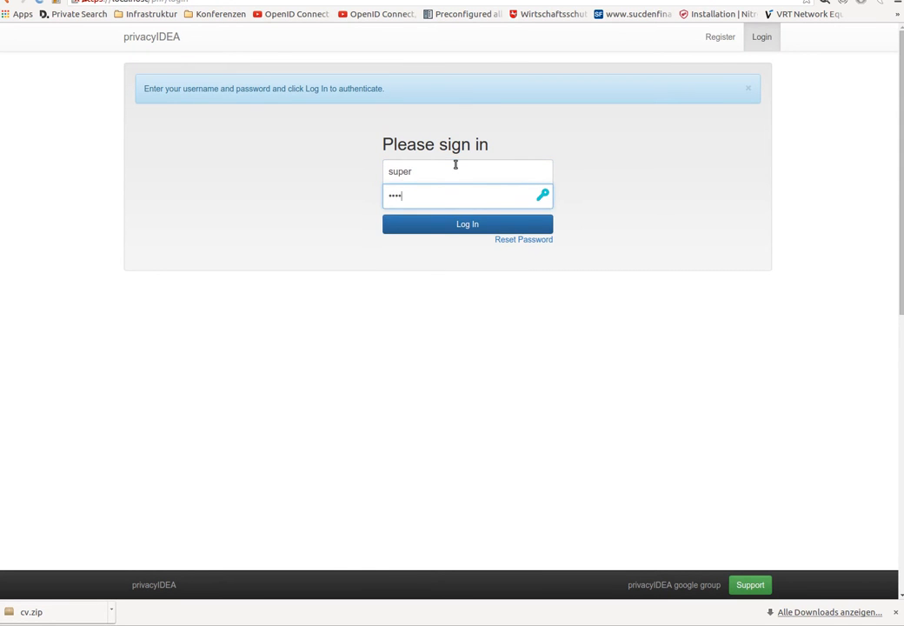
# Sign in as administrator and show the RADIUS server definitions (2ndRadius, SecurID, localhost) under Config > System.
pyautogui.click(466, 222)
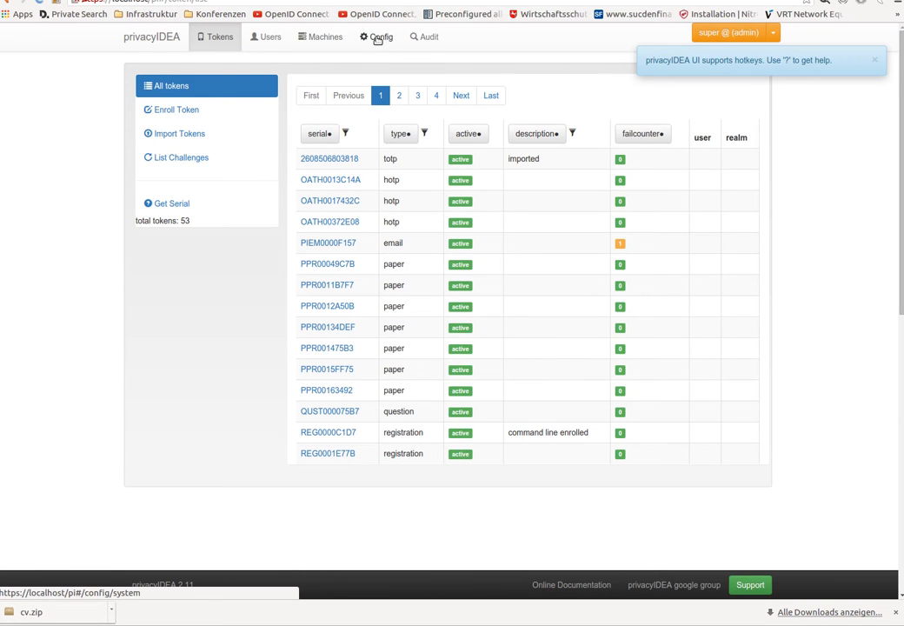
pyautogui.click(373, 38)
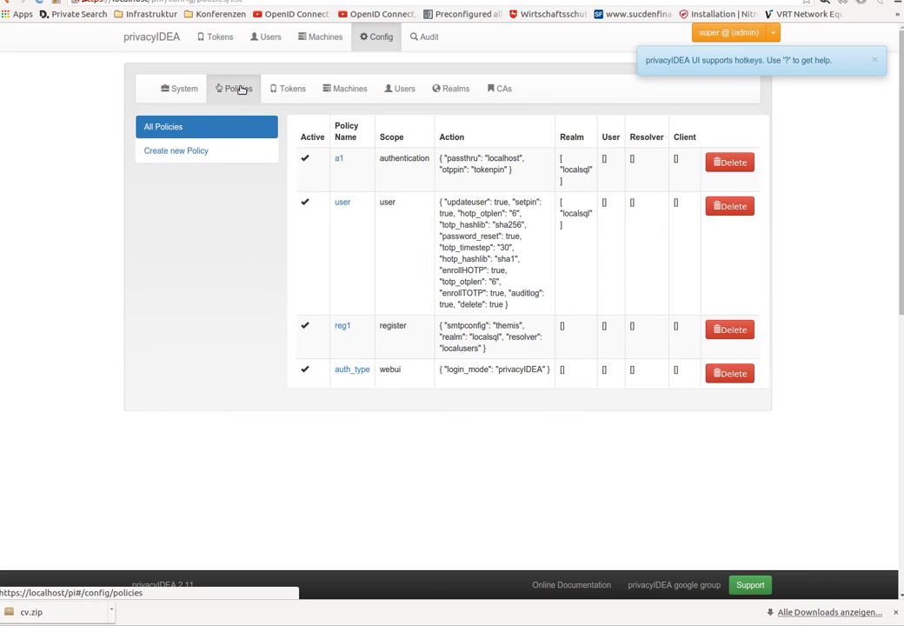
pyautogui.click(182, 87)
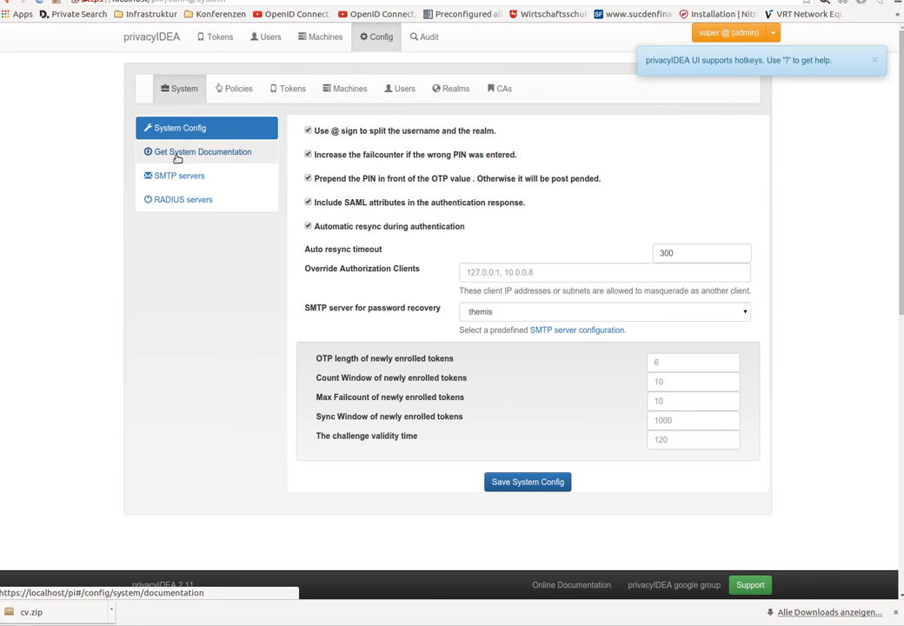
pyautogui.click(184, 198)
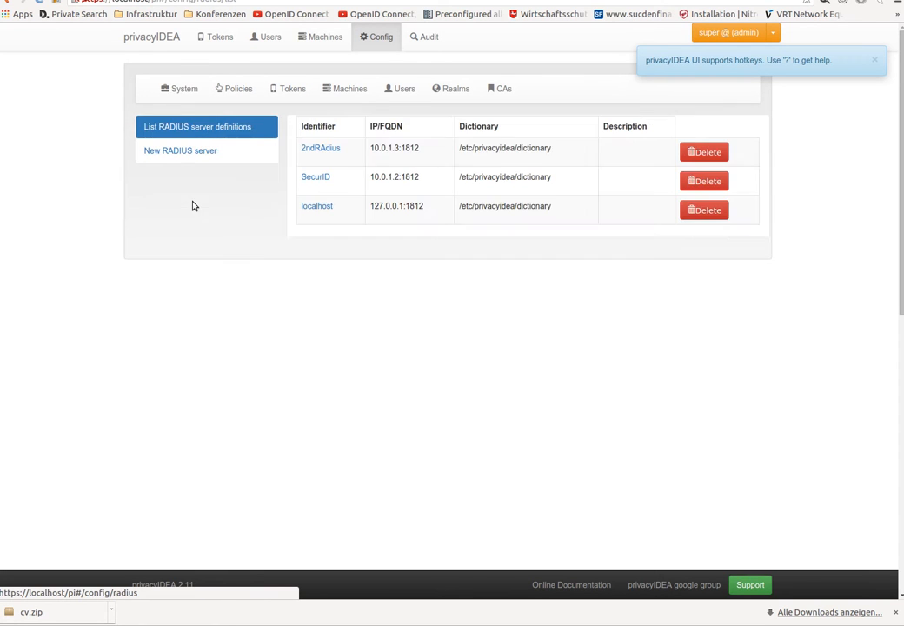
pyautogui.click(869, 59)
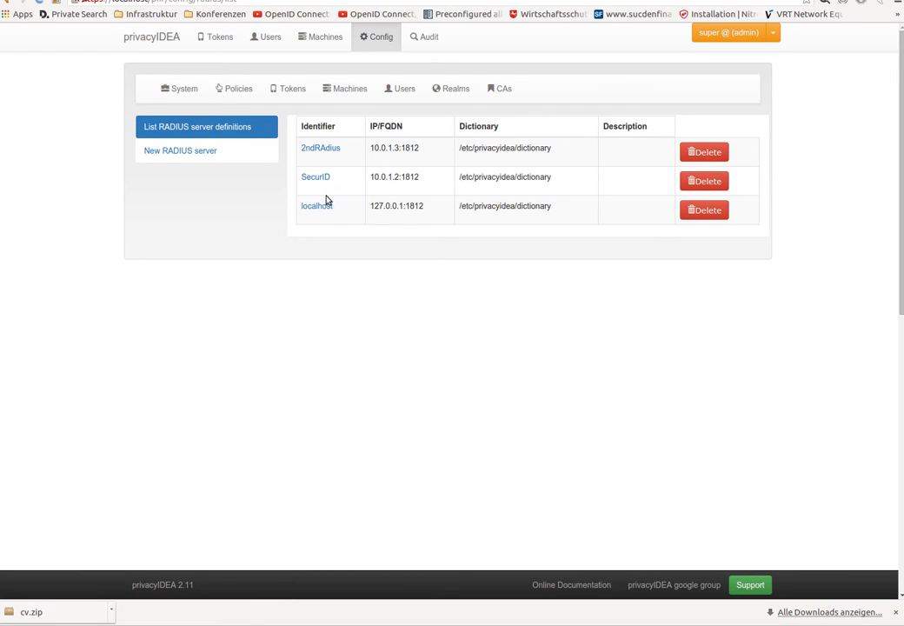
pyautogui.moveTo(212, 136)
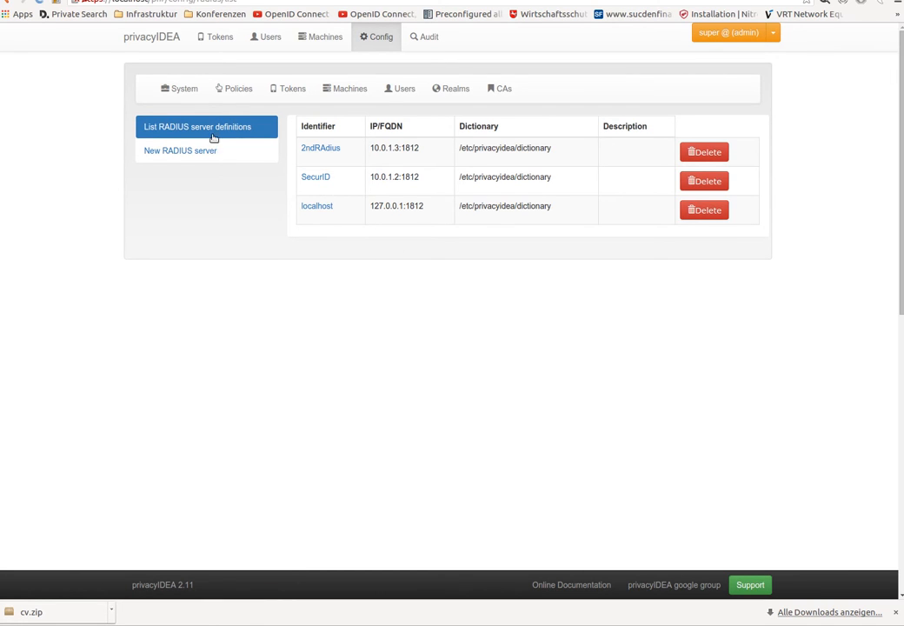
pyautogui.moveTo(330, 198)
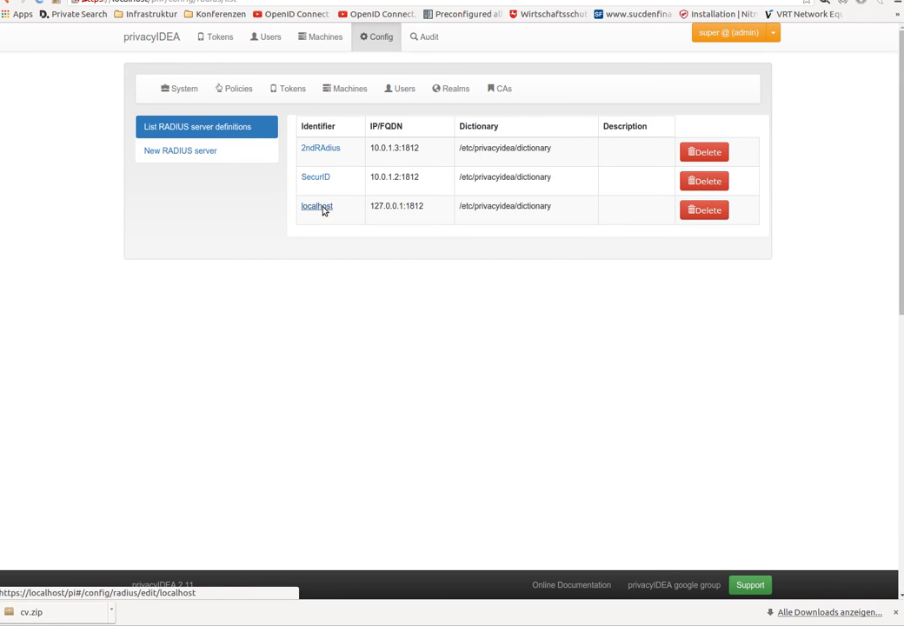
pyautogui.click(316, 205)
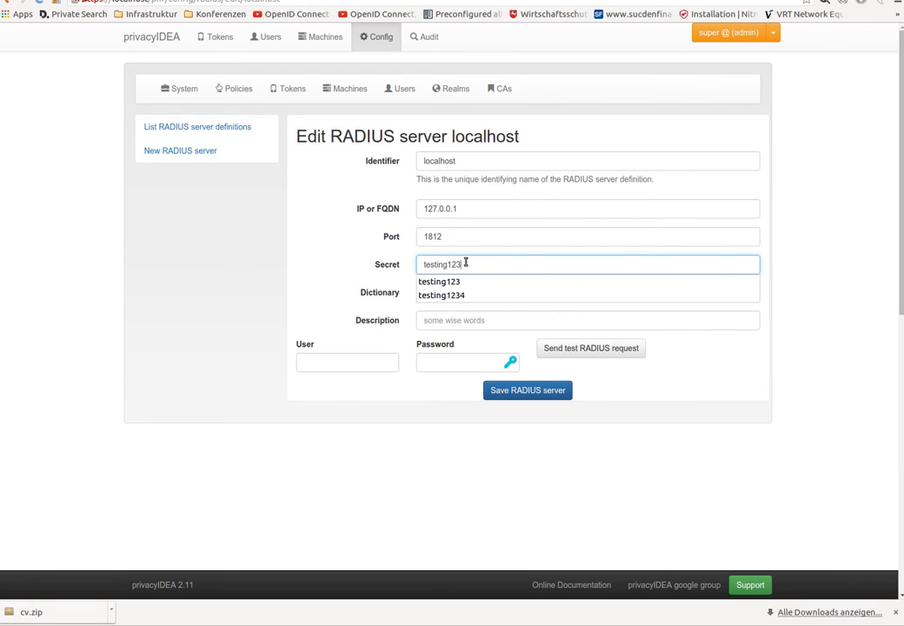
pyautogui.click(526, 390)
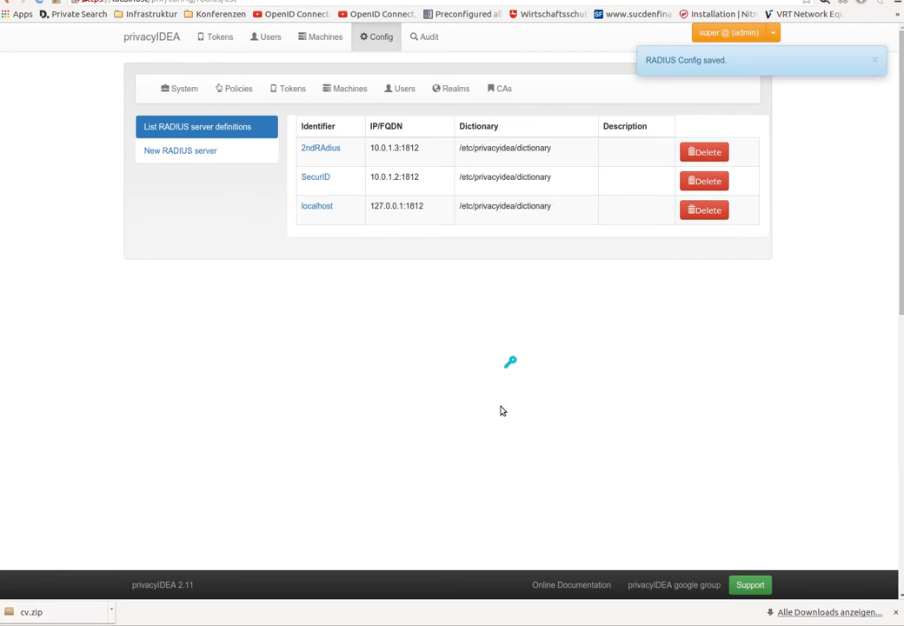
pyautogui.moveTo(316, 177)
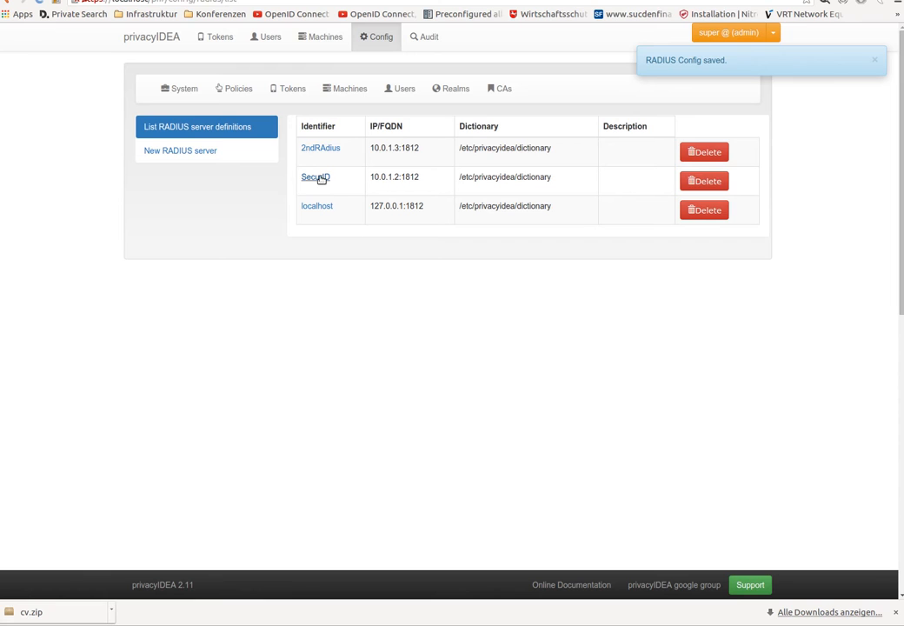
pyautogui.click(315, 177)
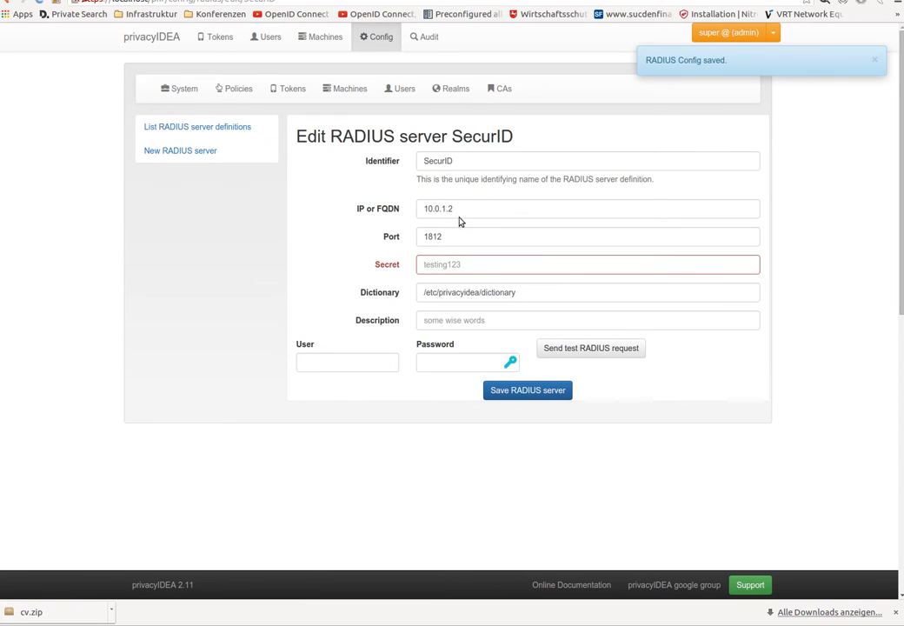
pyautogui.moveTo(373, 221)
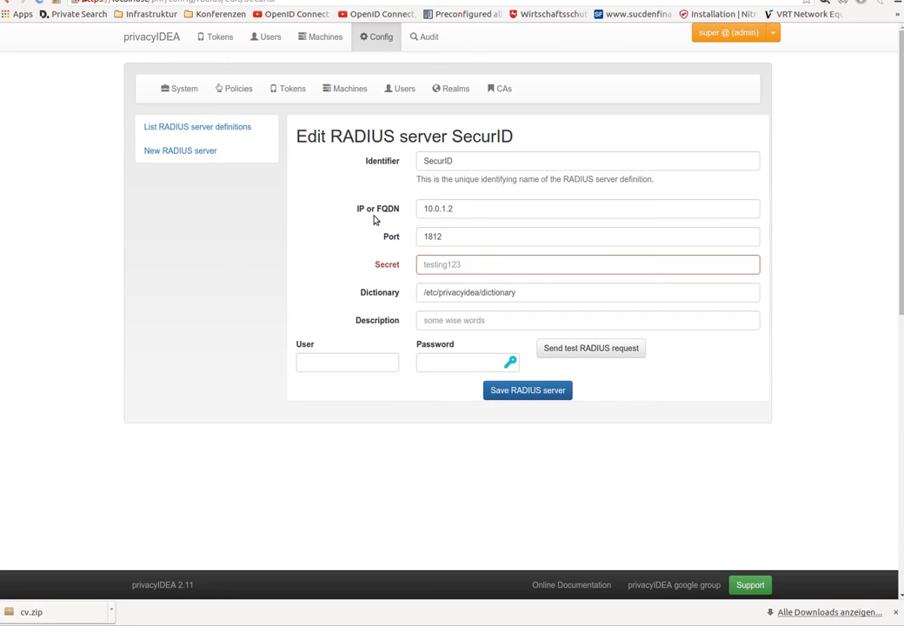
pyautogui.moveTo(392, 177)
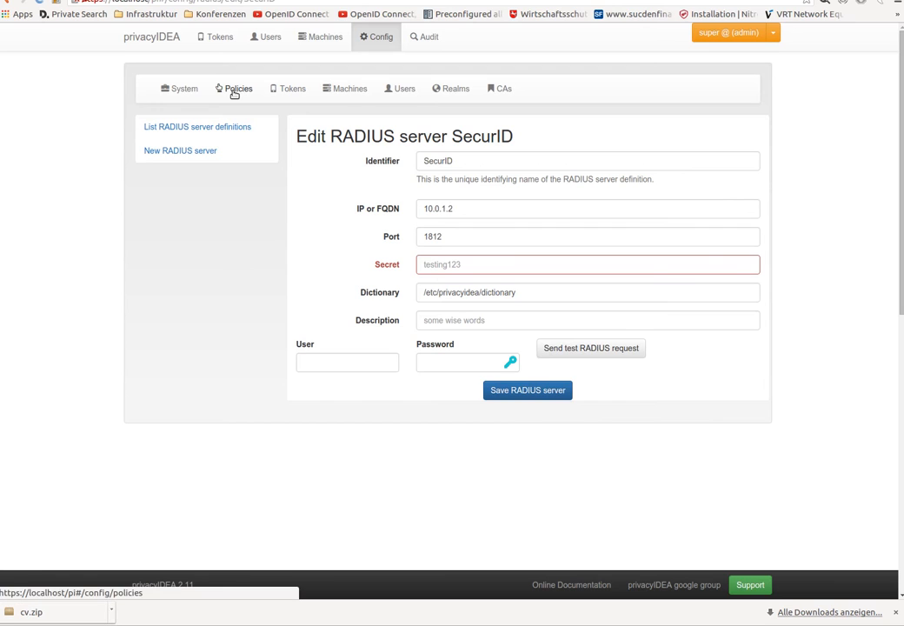
# Show the list of all policies (a1, user, reg1, auth_type) in Config.
pyautogui.click(238, 87)
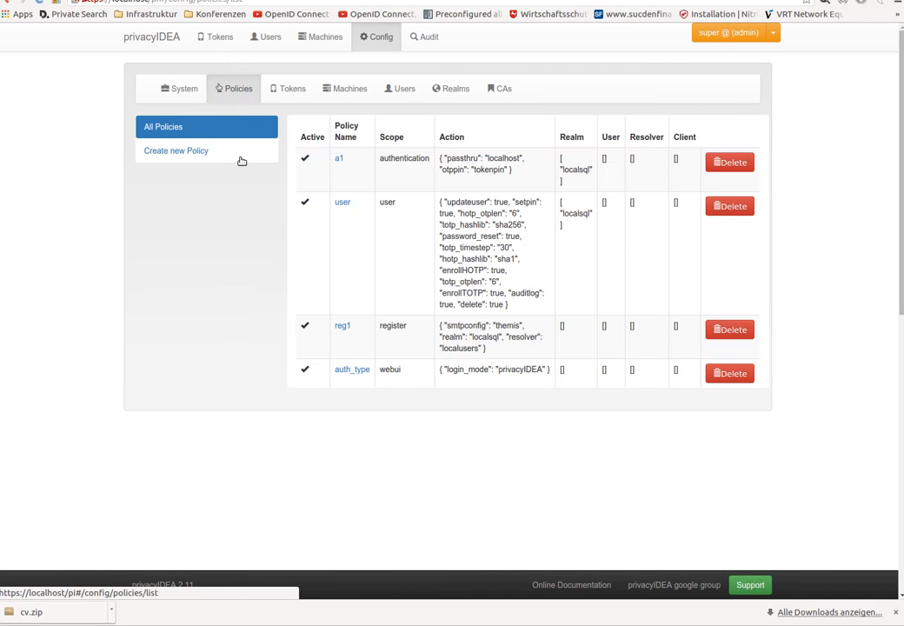
pyautogui.moveTo(281, 320)
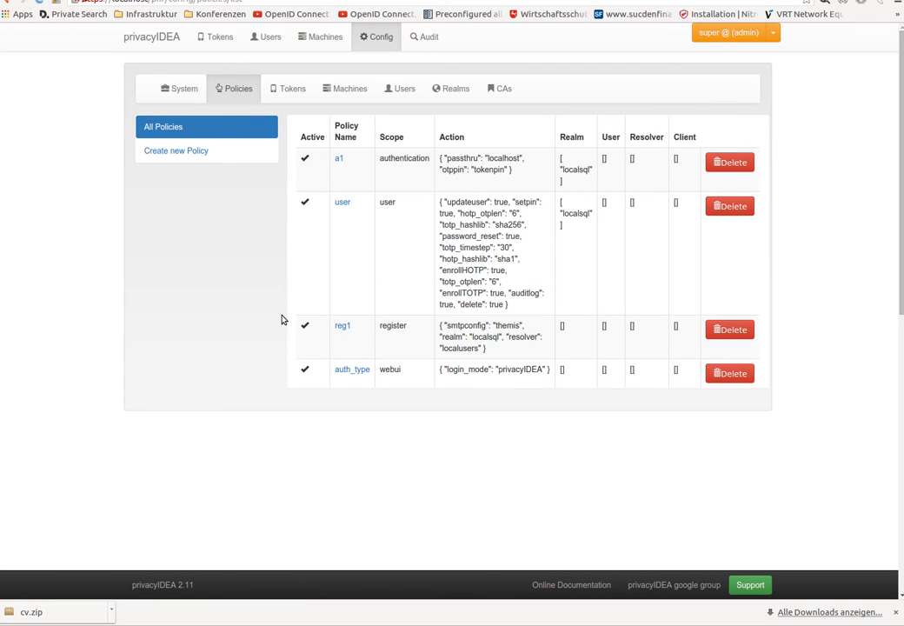
pyautogui.moveTo(314, 318)
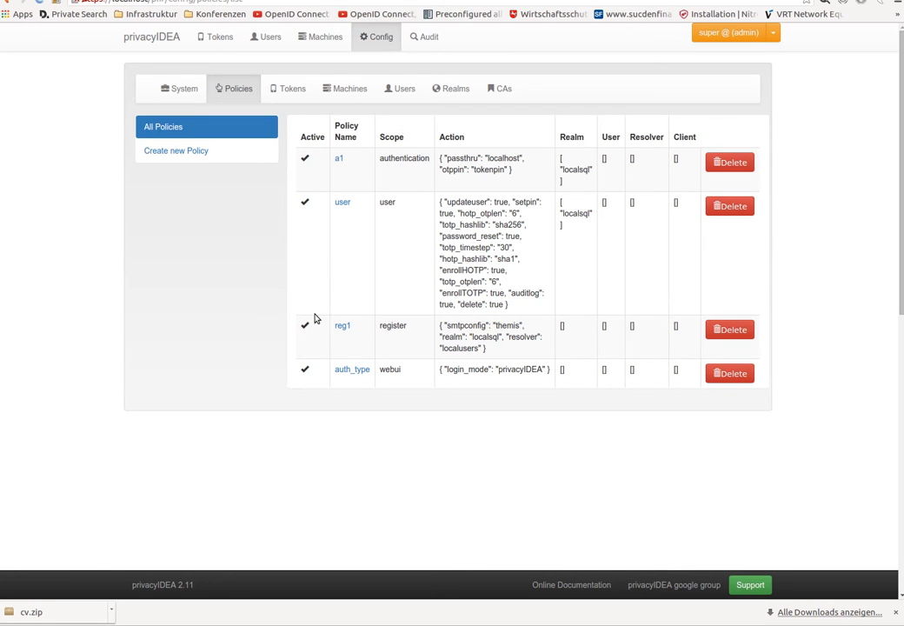
pyautogui.moveTo(391, 202)
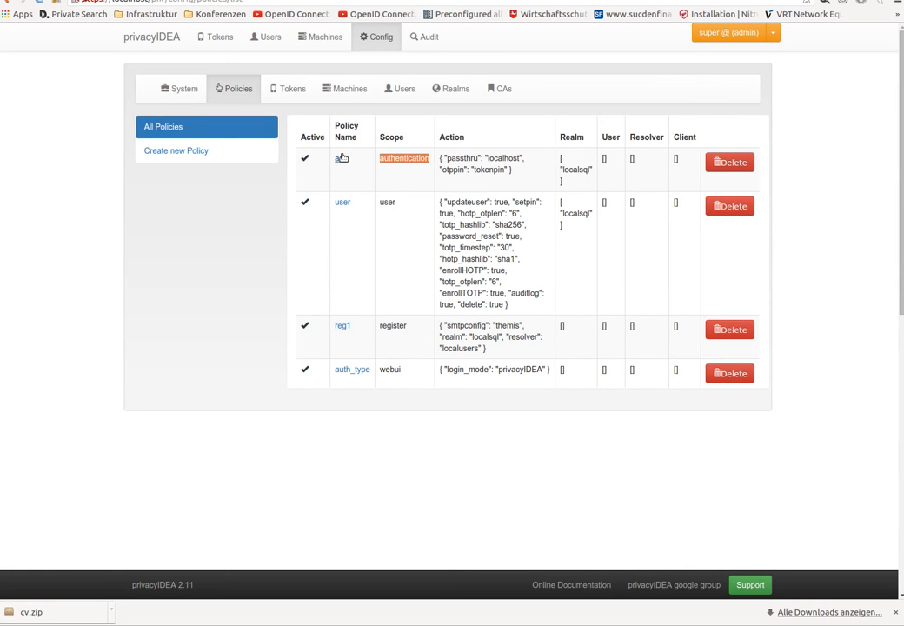
# Edit policy a1 so its passthru action forwards to the localhost RADIUS server.
pyautogui.click(342, 156)
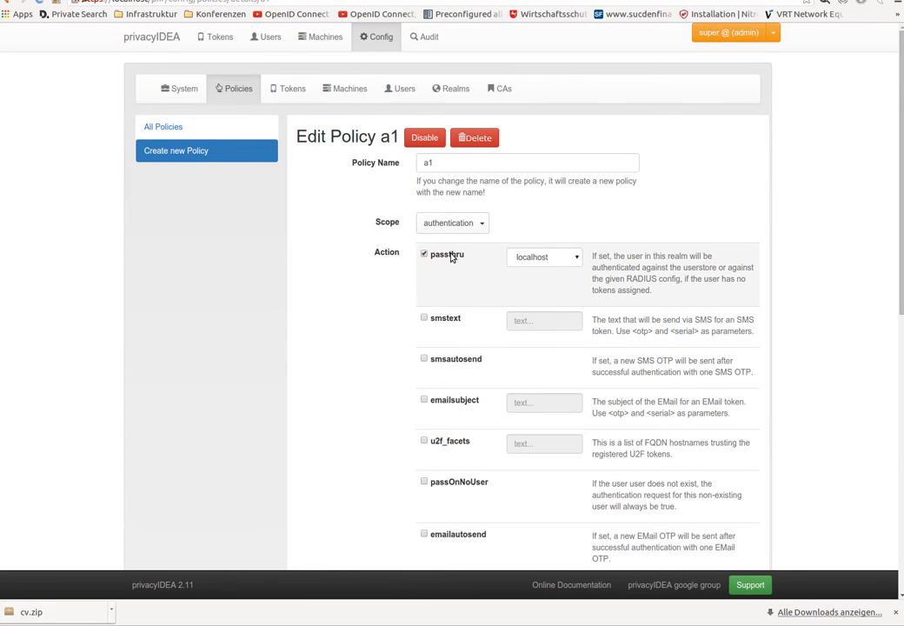
pyautogui.click(424, 254)
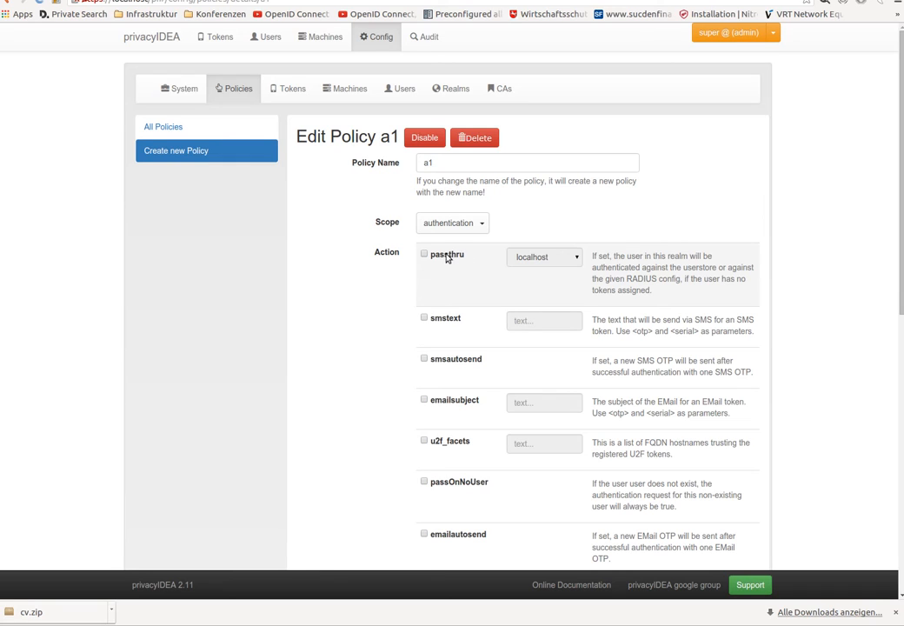
pyautogui.click(424, 253)
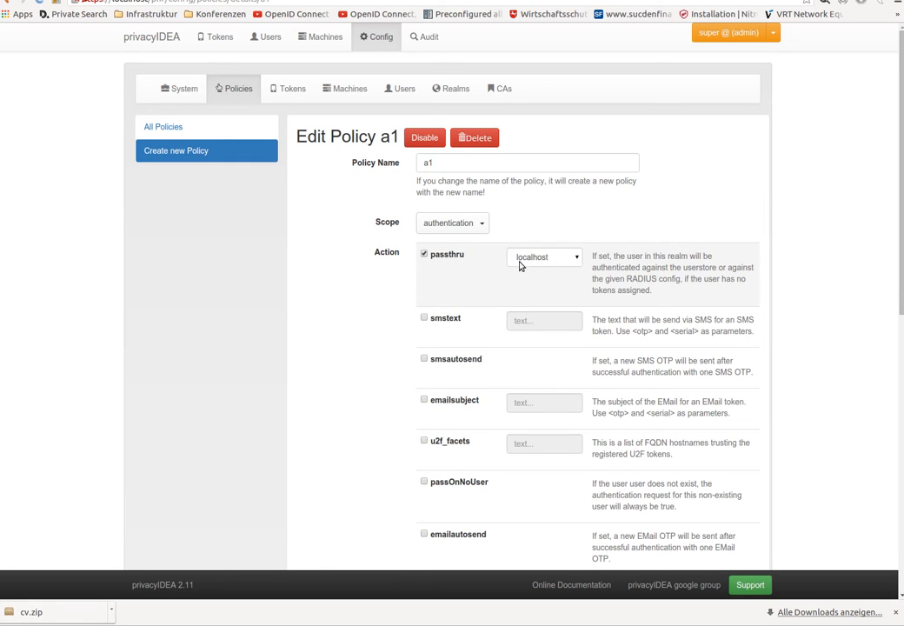
pyautogui.click(542, 257)
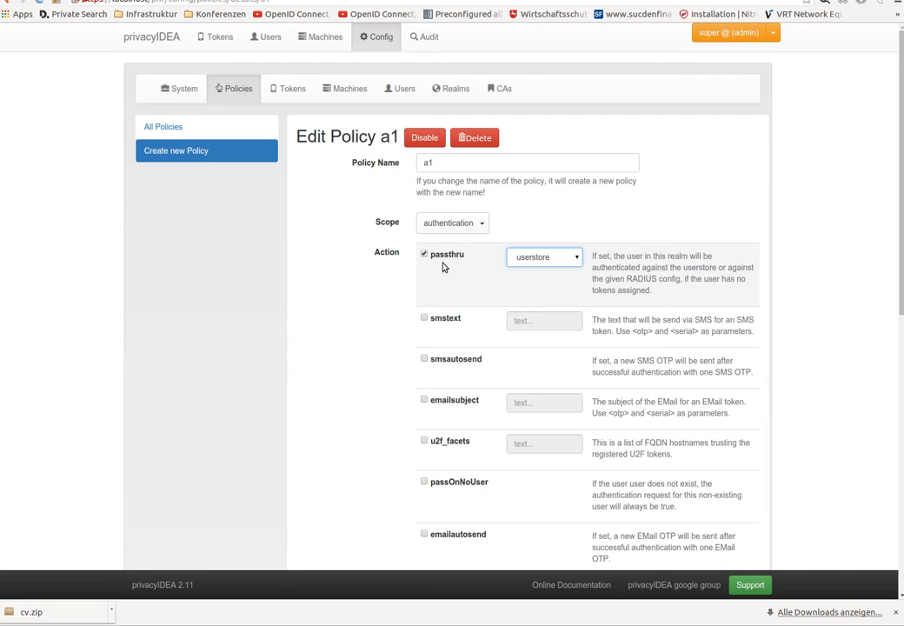
pyautogui.click(542, 257)
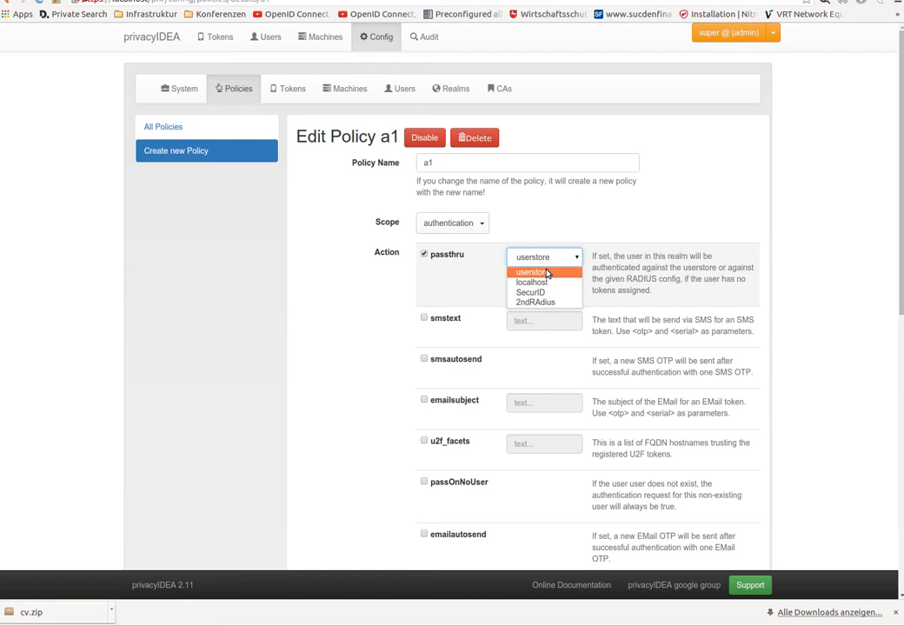
pyautogui.moveTo(549, 281)
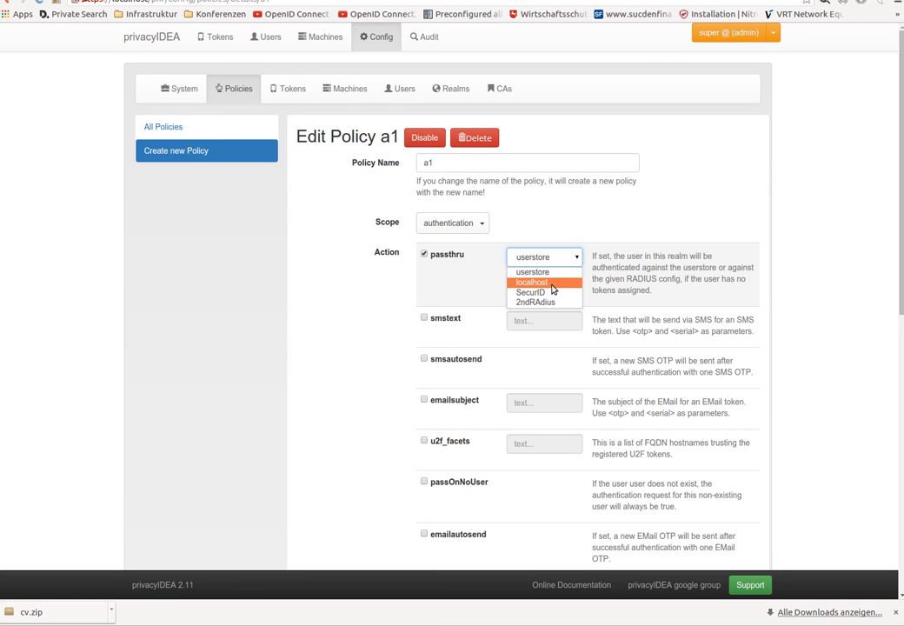
pyautogui.click(537, 281)
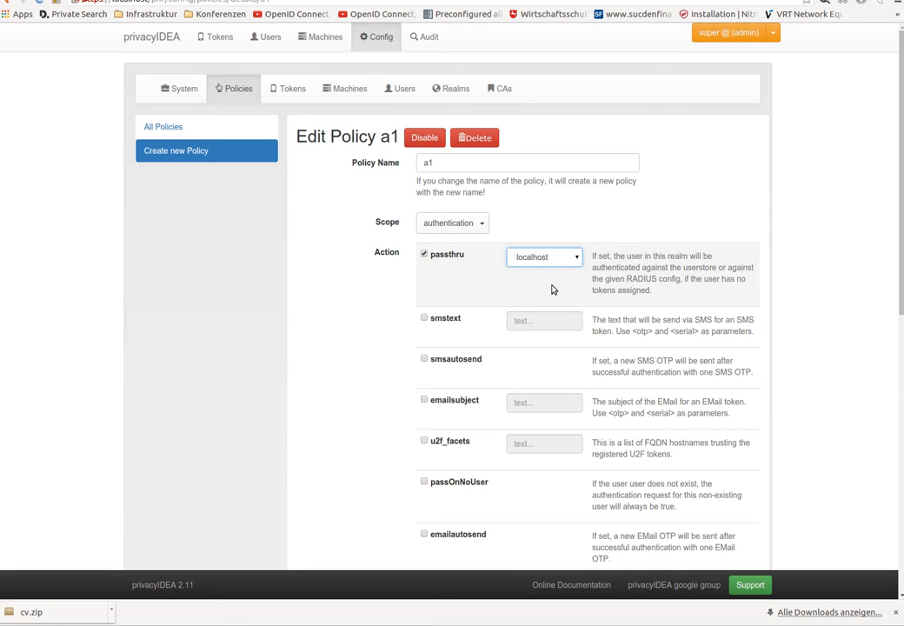
pyautogui.scroll(-3)
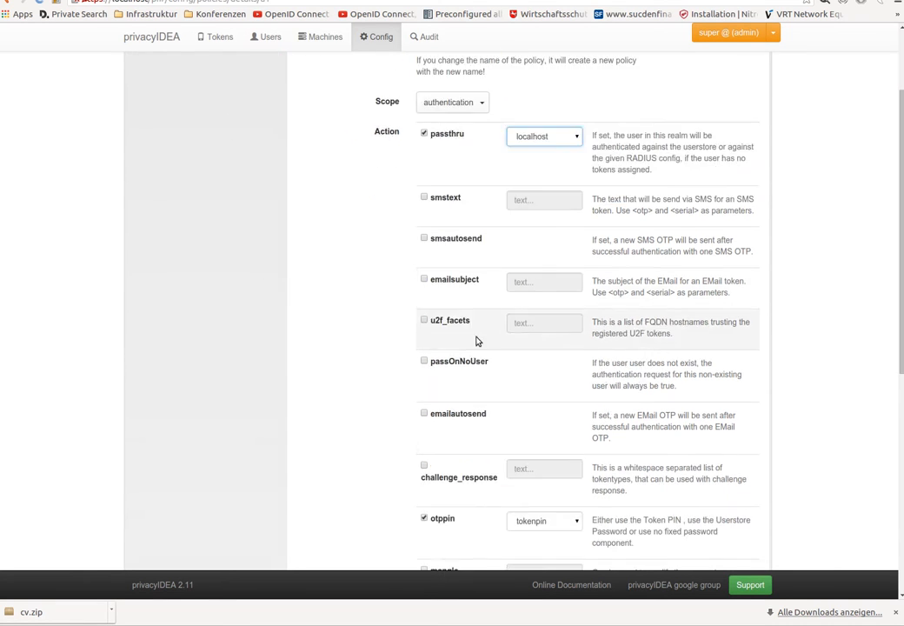
pyautogui.scroll(-3)
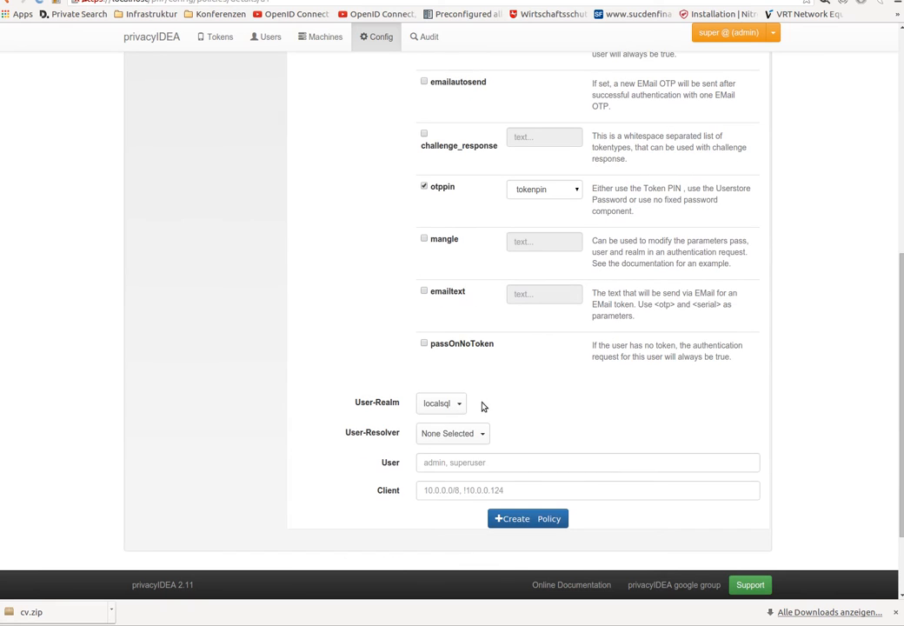
pyautogui.moveTo(402, 337)
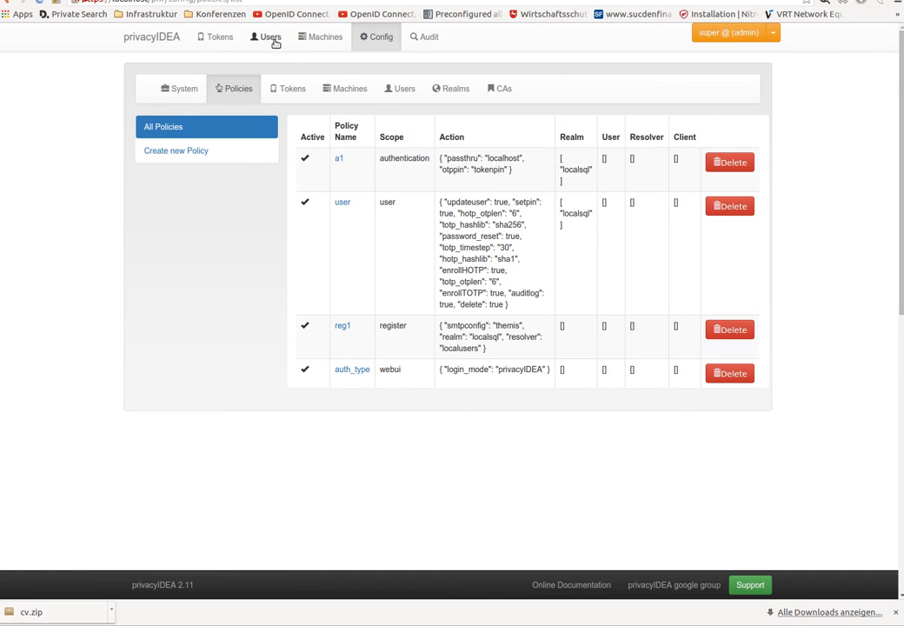
# Show the details of user cornelius in realm localsql, who has no tokens.
pyautogui.click(271, 39)
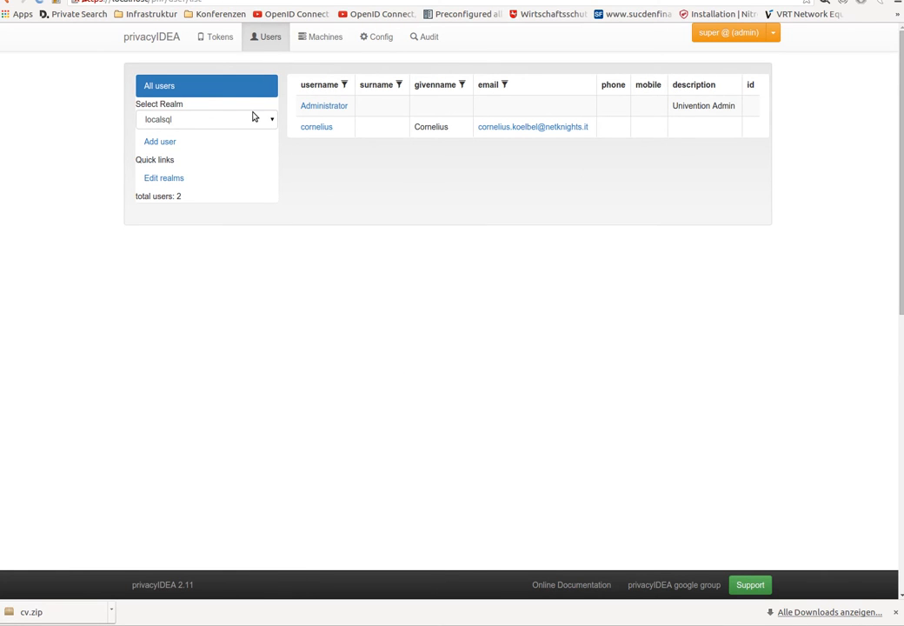
pyautogui.moveTo(313, 126)
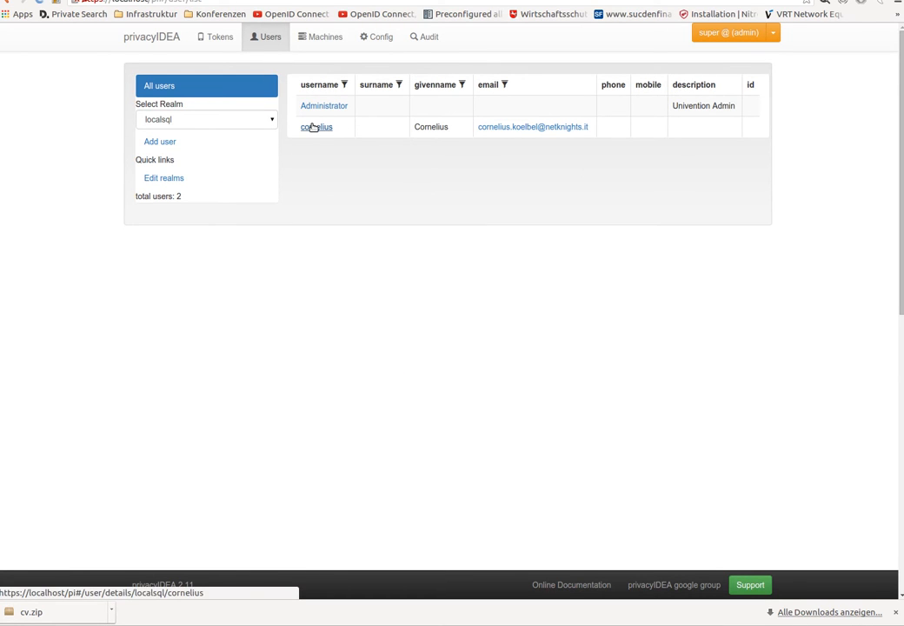
pyautogui.click(323, 106)
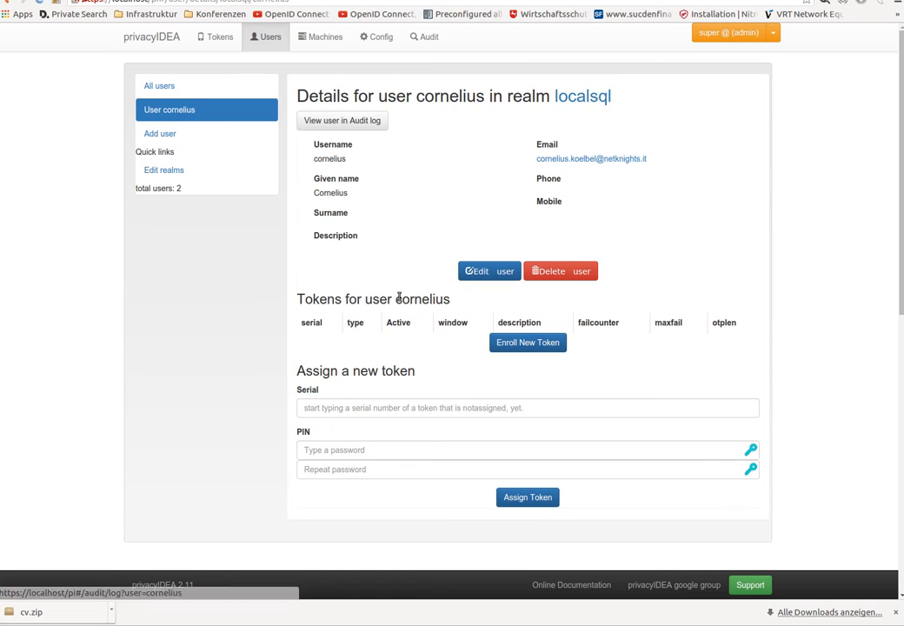
pyautogui.moveTo(417, 330)
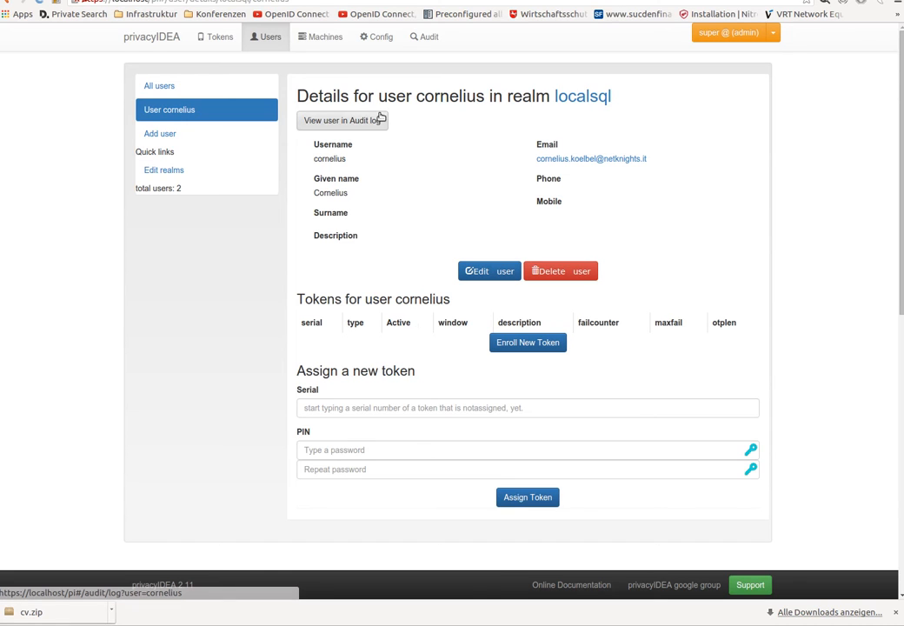
pyautogui.moveTo(388, 192)
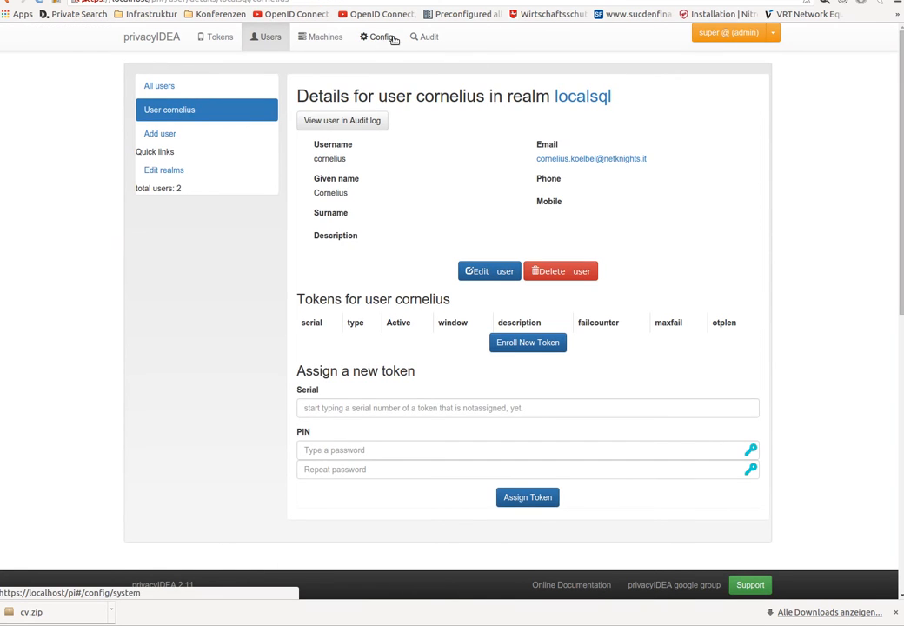
# Return to Config and reopen policy a1 for editing.
pyautogui.click(376, 37)
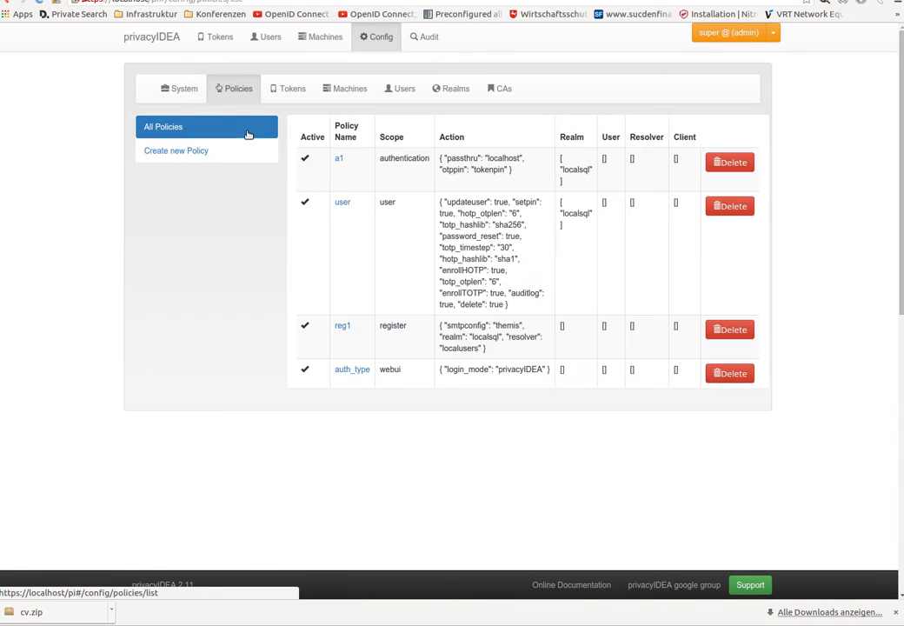
pyautogui.click(337, 156)
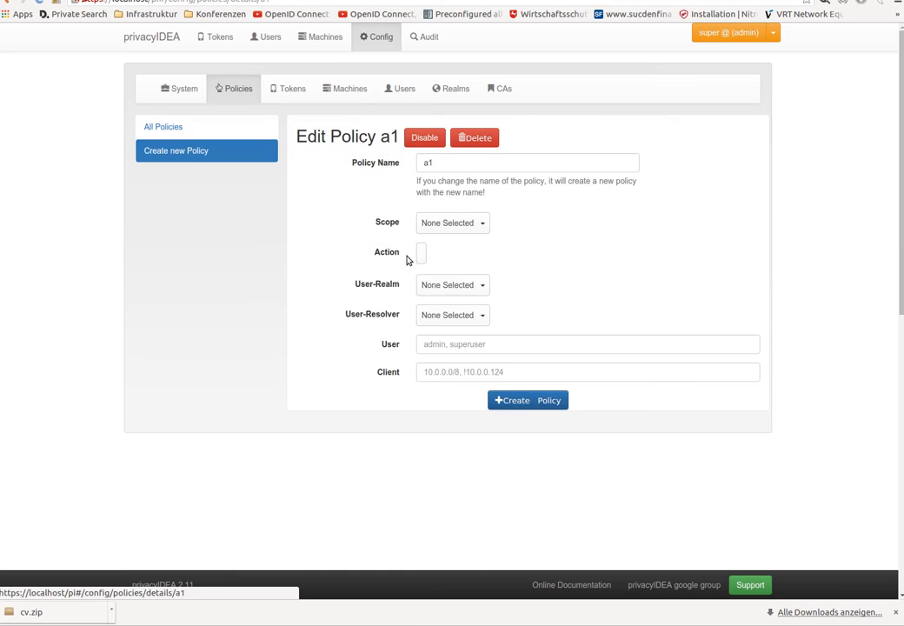
pyautogui.click(452, 223)
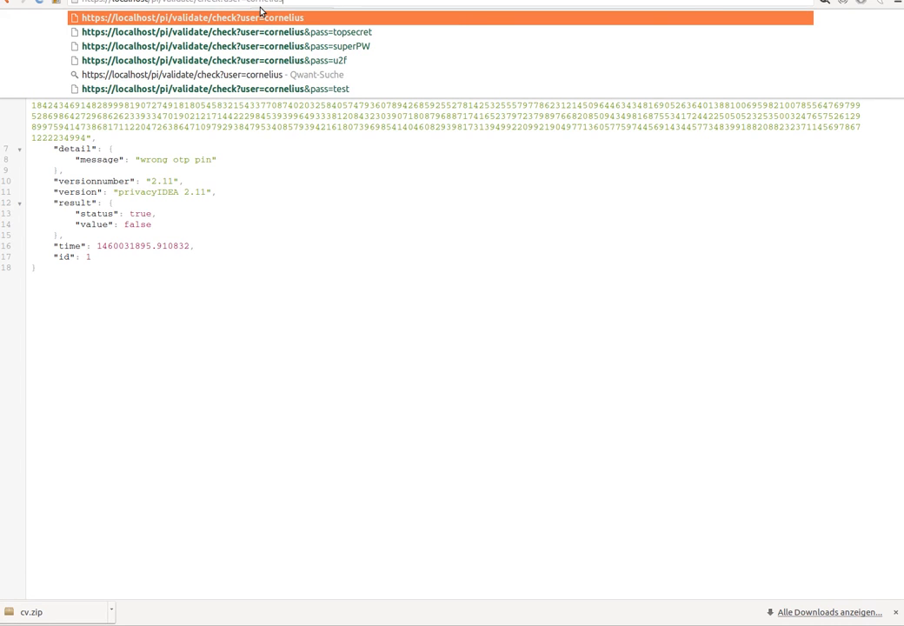
pyautogui.press('Down')
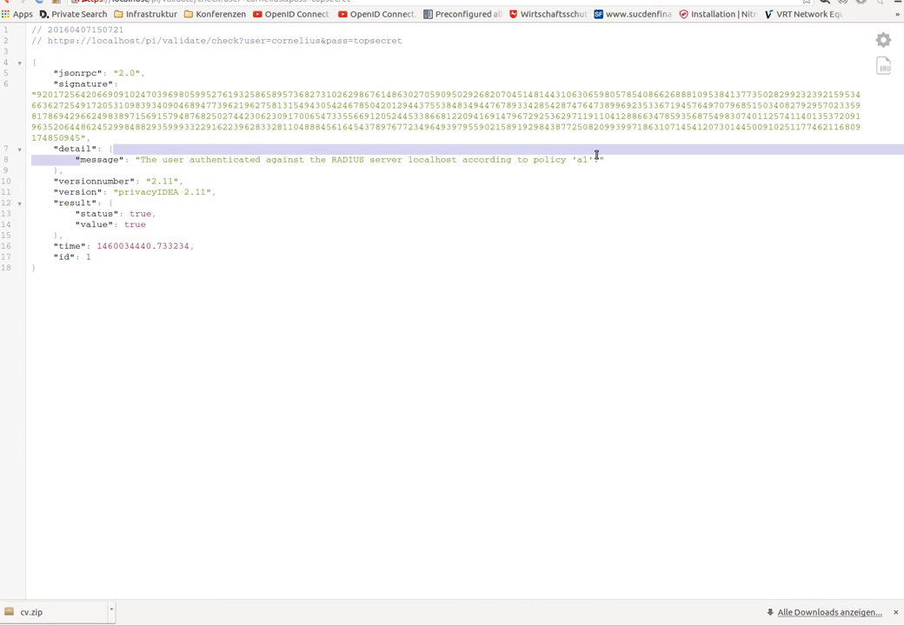
pyautogui.moveTo(379, 163)
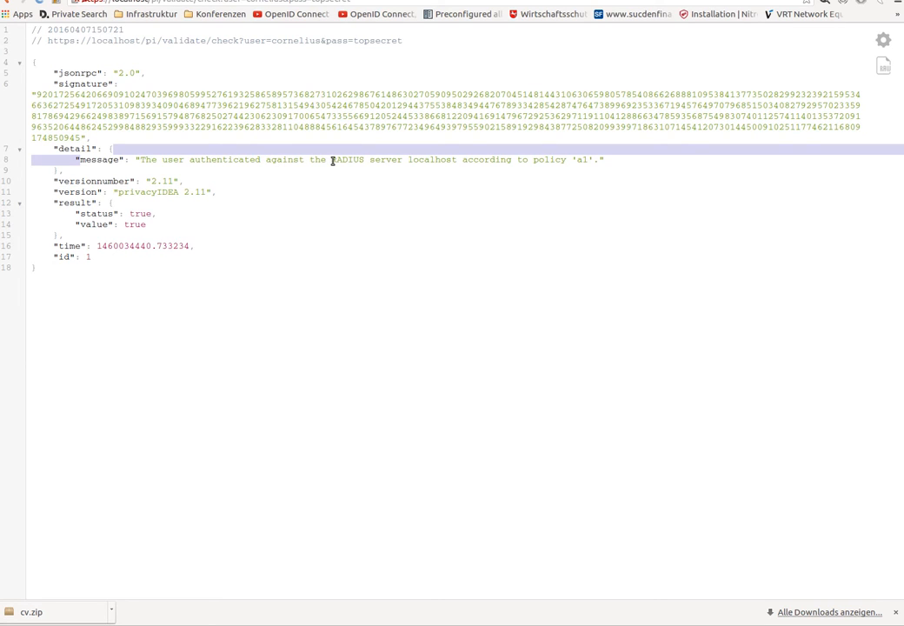
pyautogui.moveTo(346, 163)
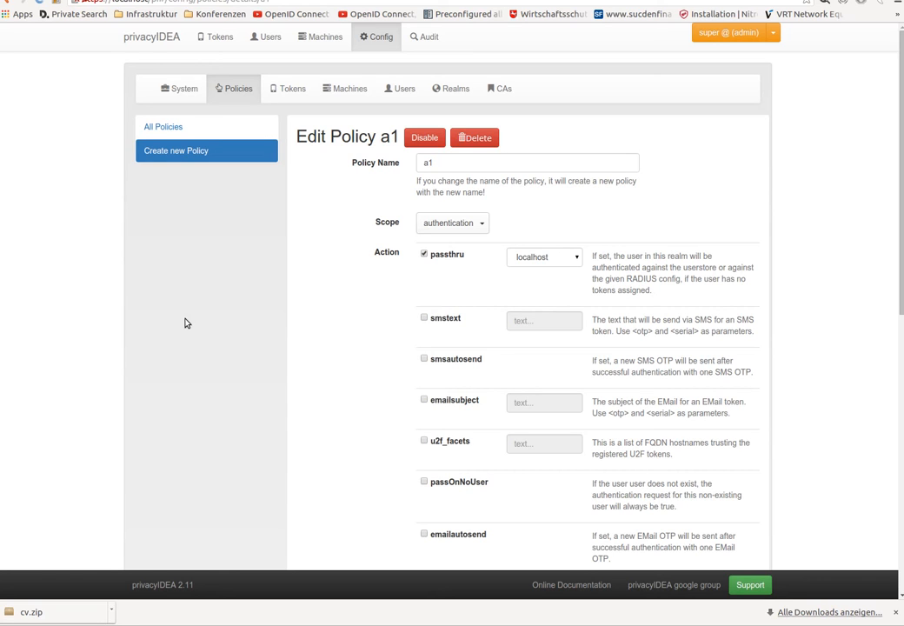
pyautogui.moveTo(259, 38)
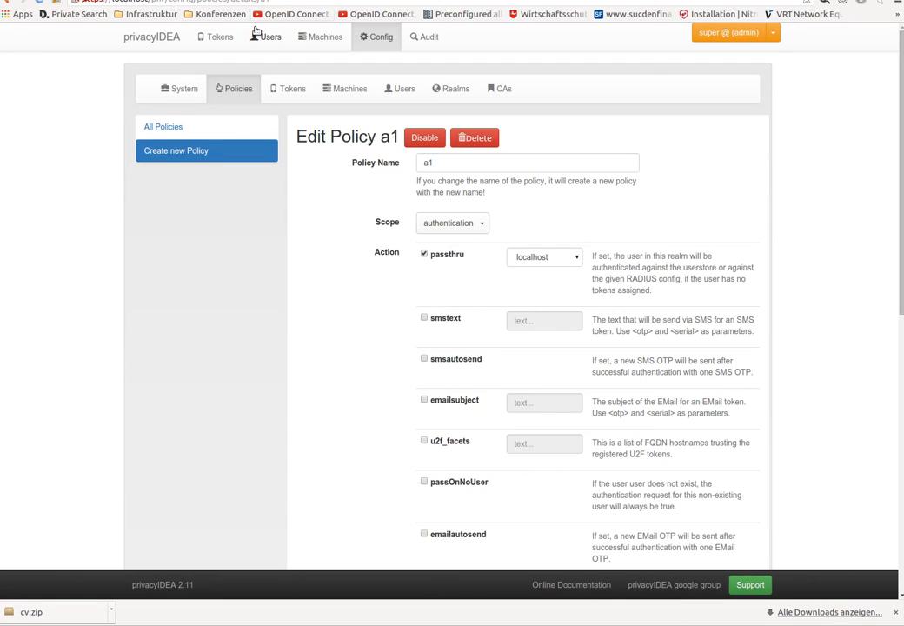
# Start enrolling a new token for user Administrator in realm localsql.
pyautogui.click(271, 37)
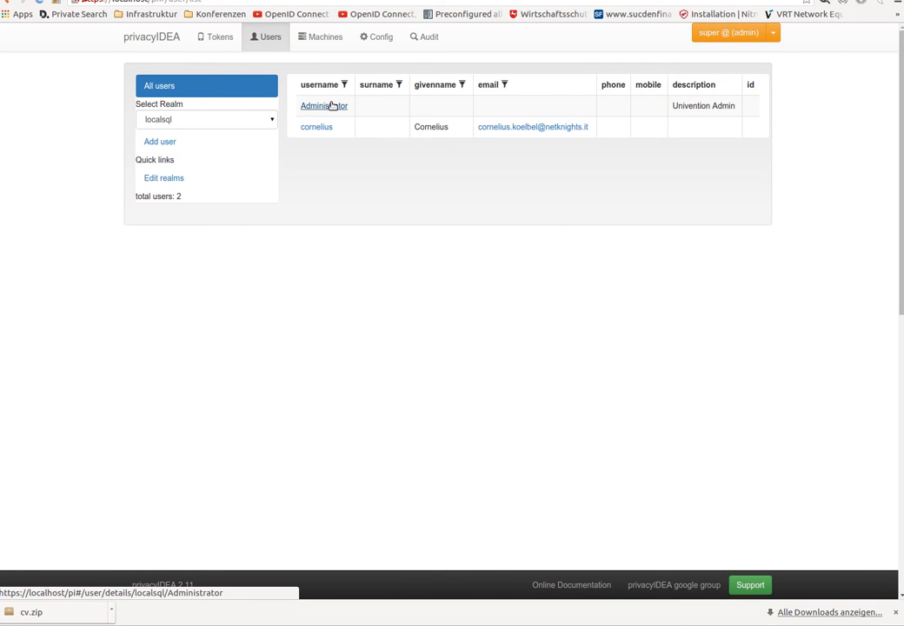
pyautogui.click(323, 106)
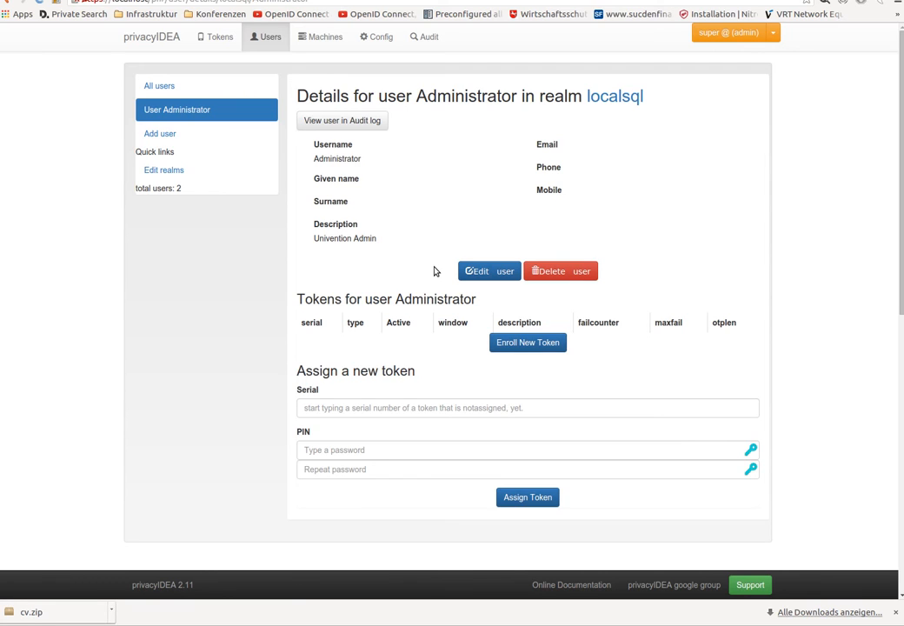
pyautogui.moveTo(516, 348)
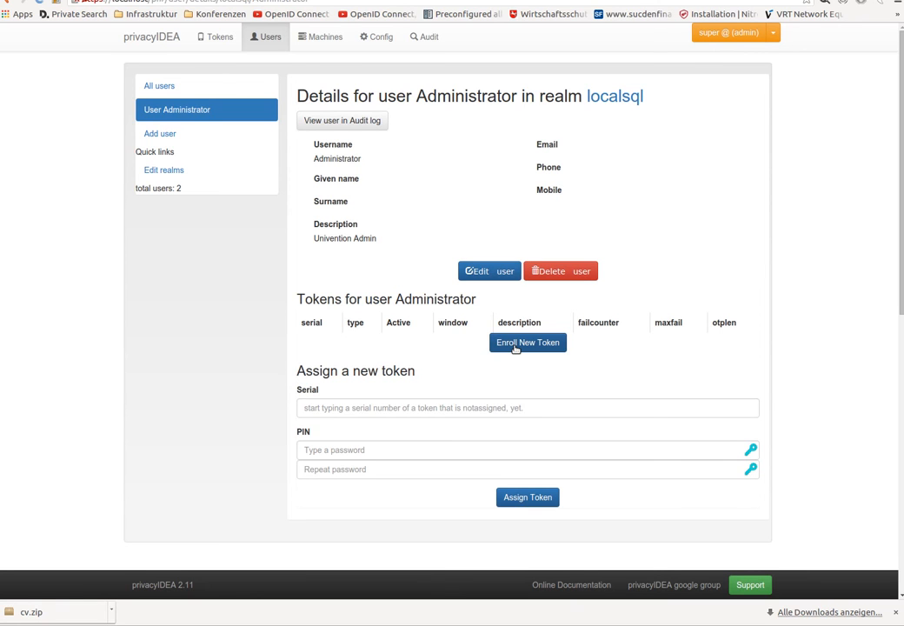
pyautogui.click(526, 340)
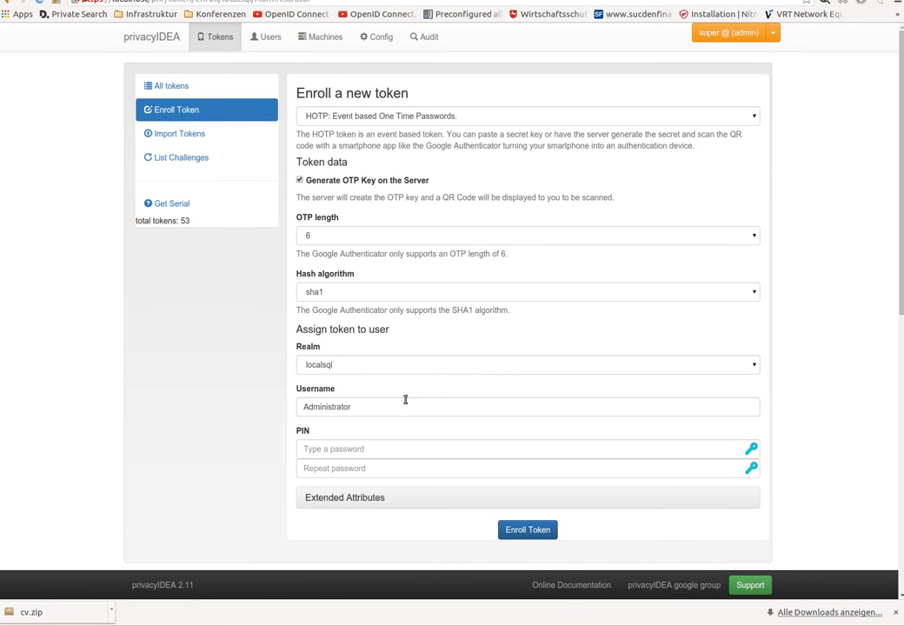
pyautogui.moveTo(156, 67)
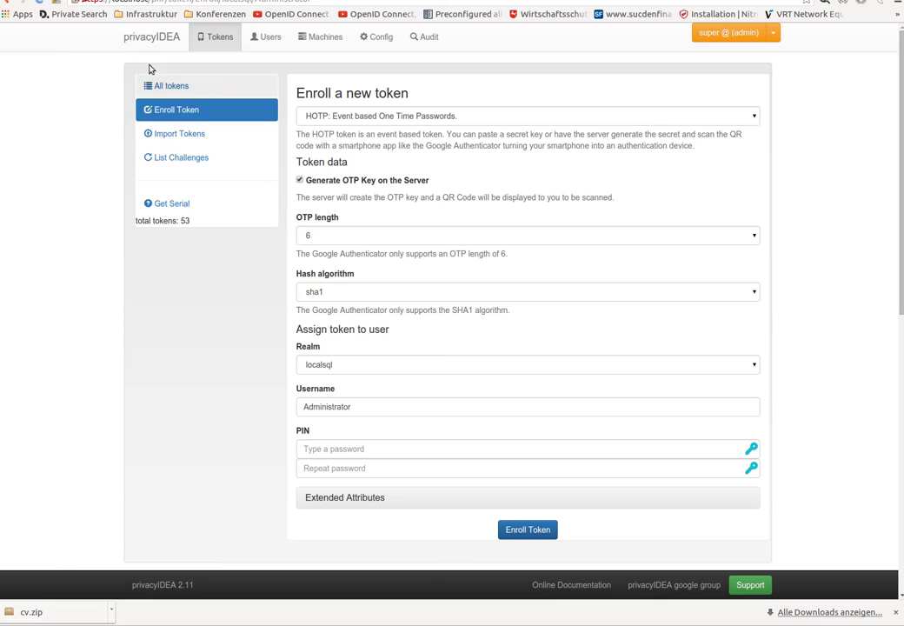
pyautogui.moveTo(170, 85)
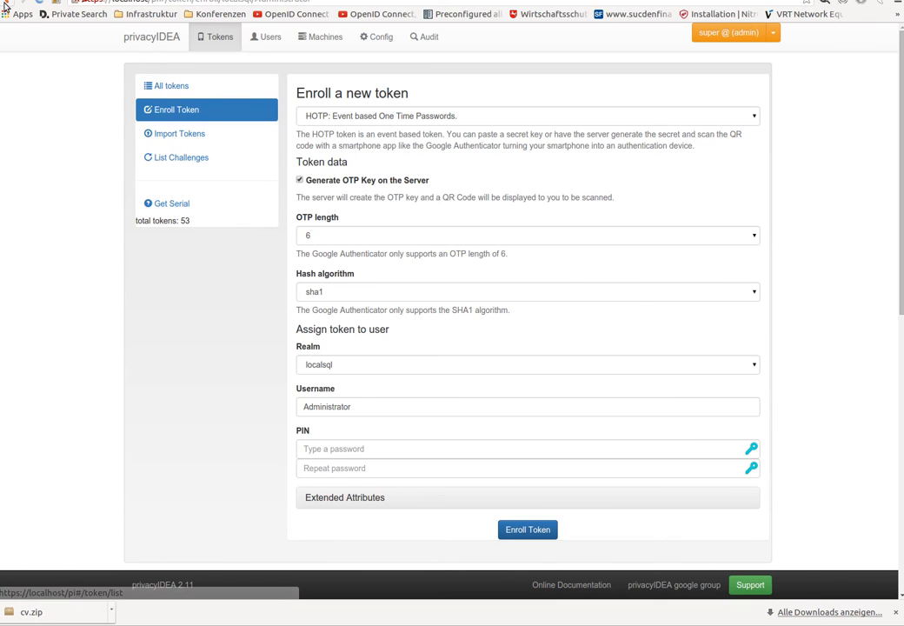
pyautogui.click(271, 39)
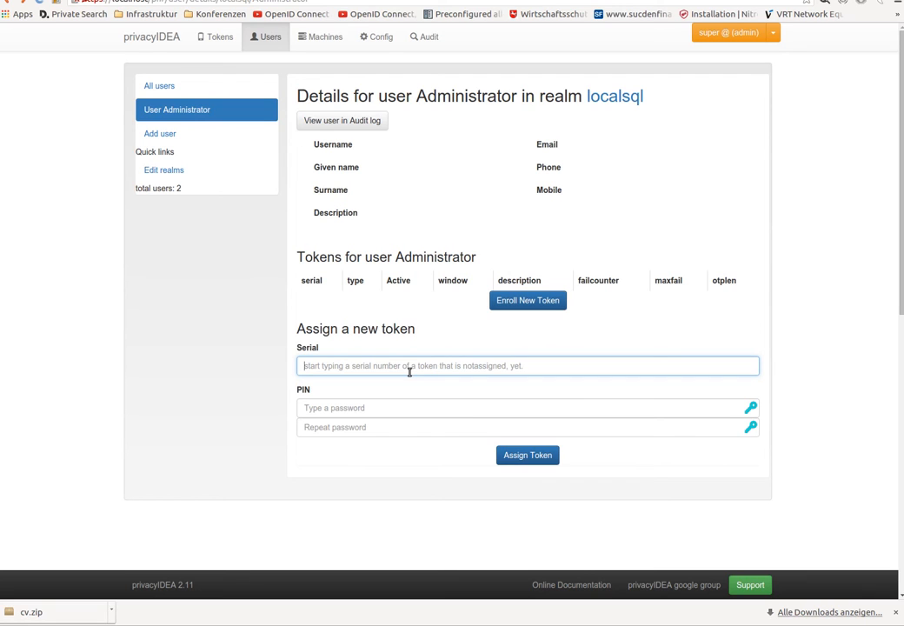
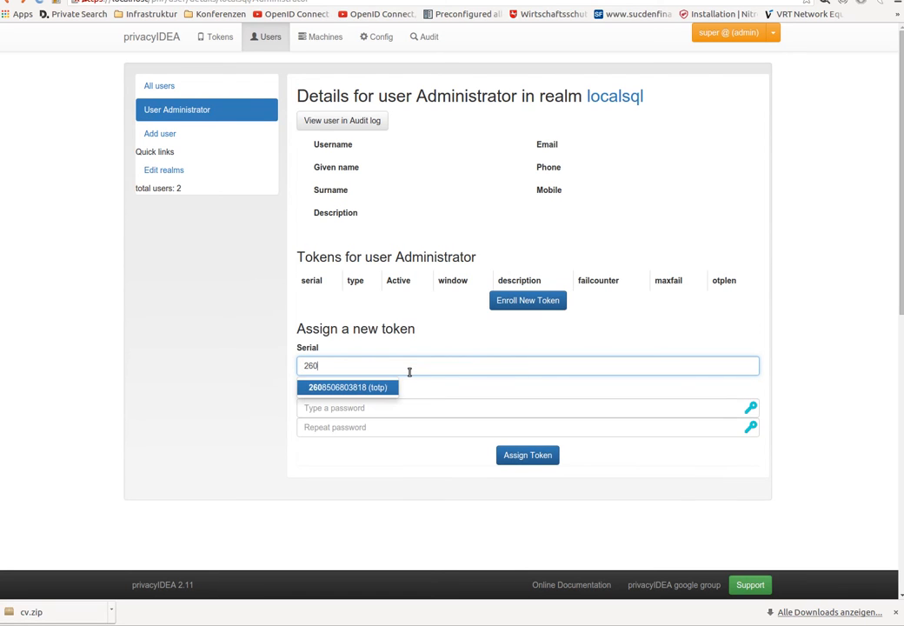
pyautogui.click(348, 386)
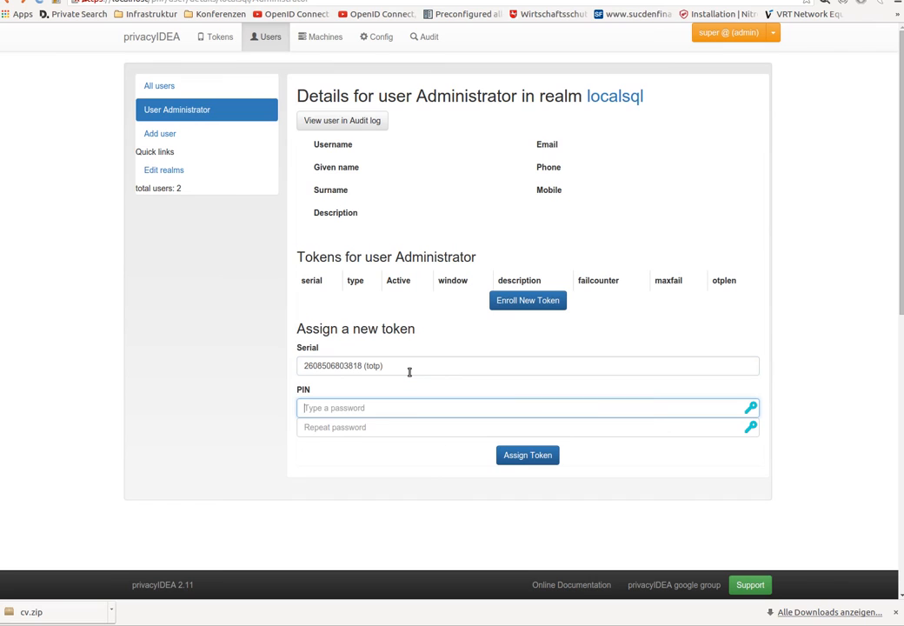
pyautogui.write('••••')
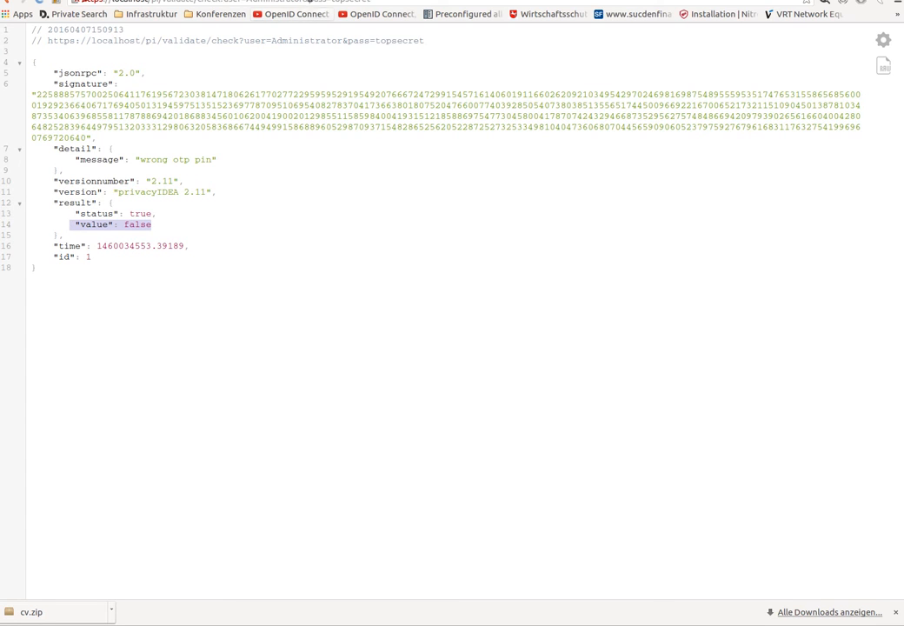
pyautogui.moveTo(361, 14)
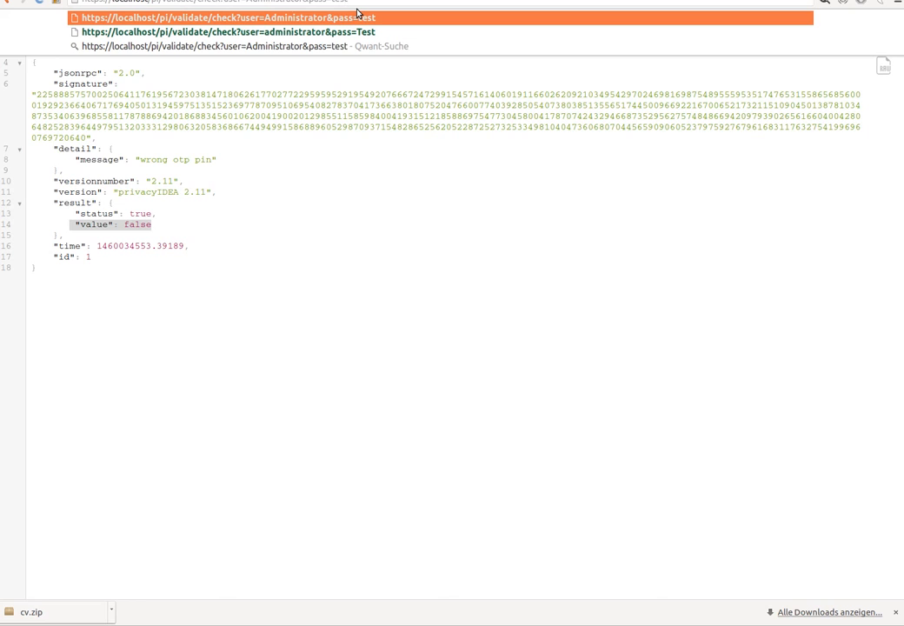
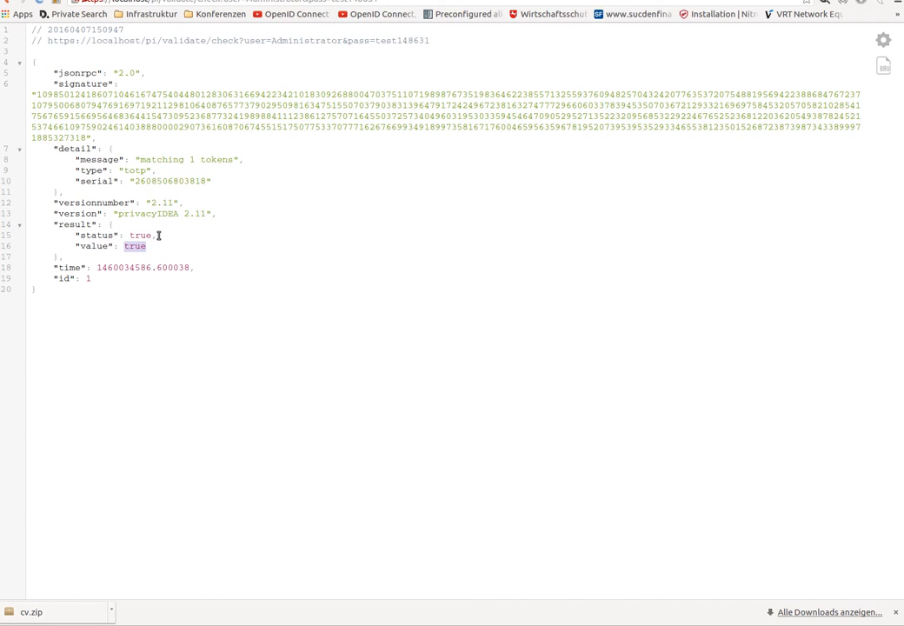
pyautogui.doubleClick(175, 180)
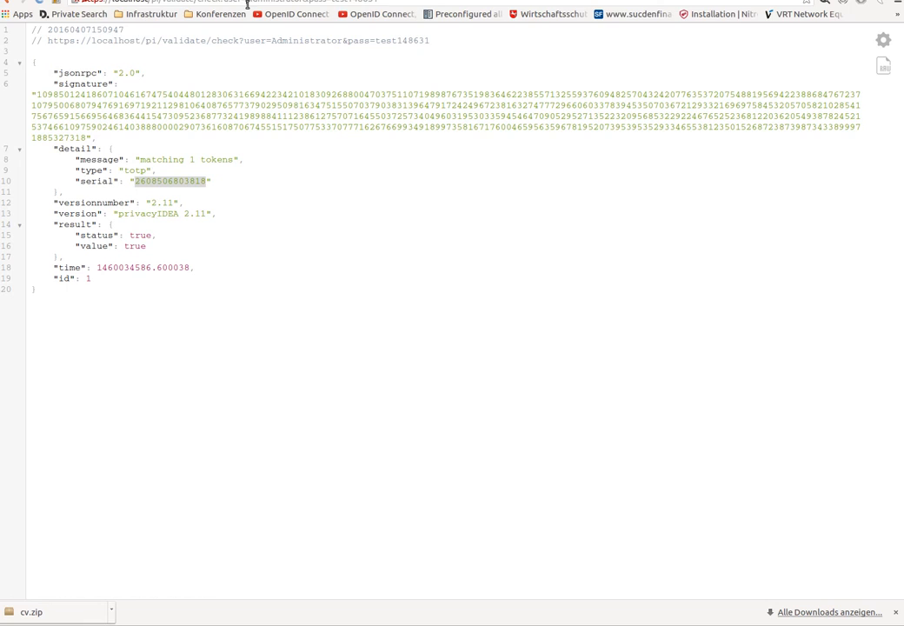
pyautogui.click(252, 2)
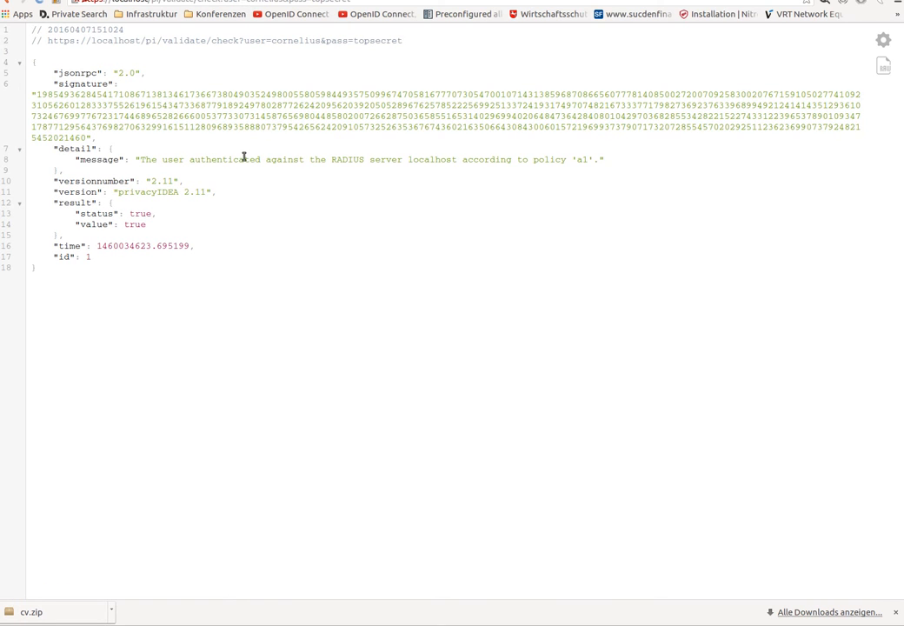
# Highlight cornelius's RADIUS pass-through message, then go back to the privacyIDEA Users list.
pyautogui.moveTo(247, 160); pyautogui.dragTo(461, 160)
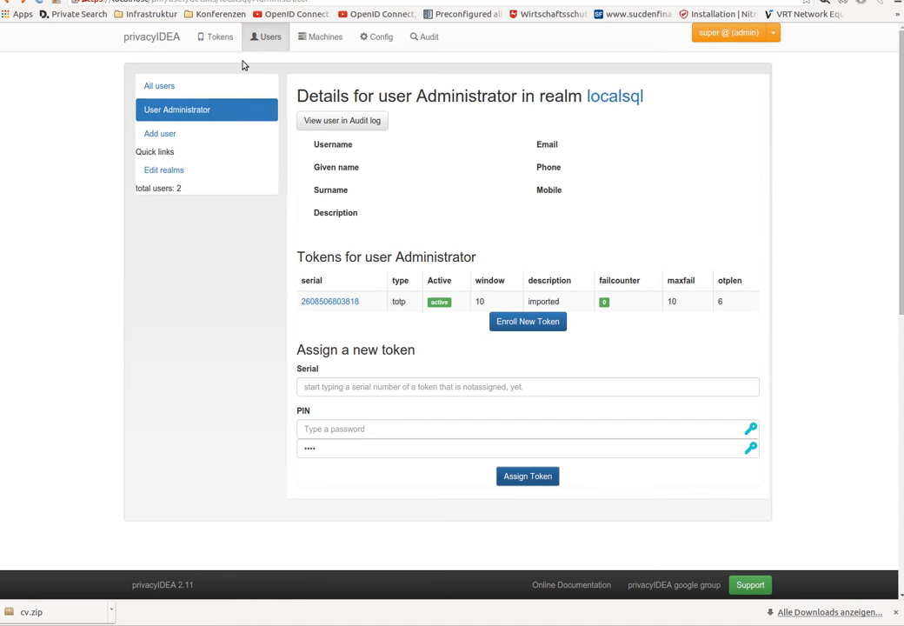
pyautogui.click(153, 87)
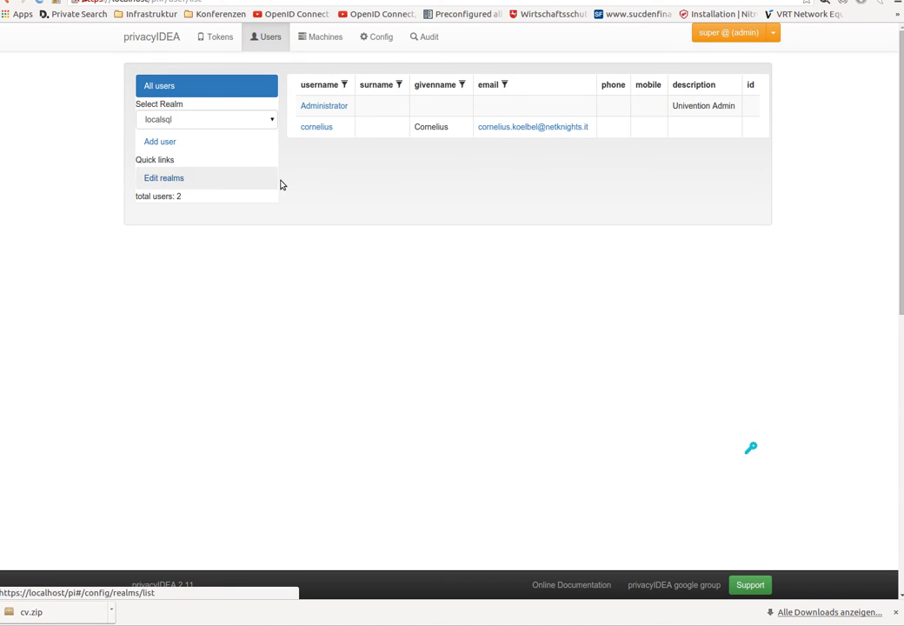